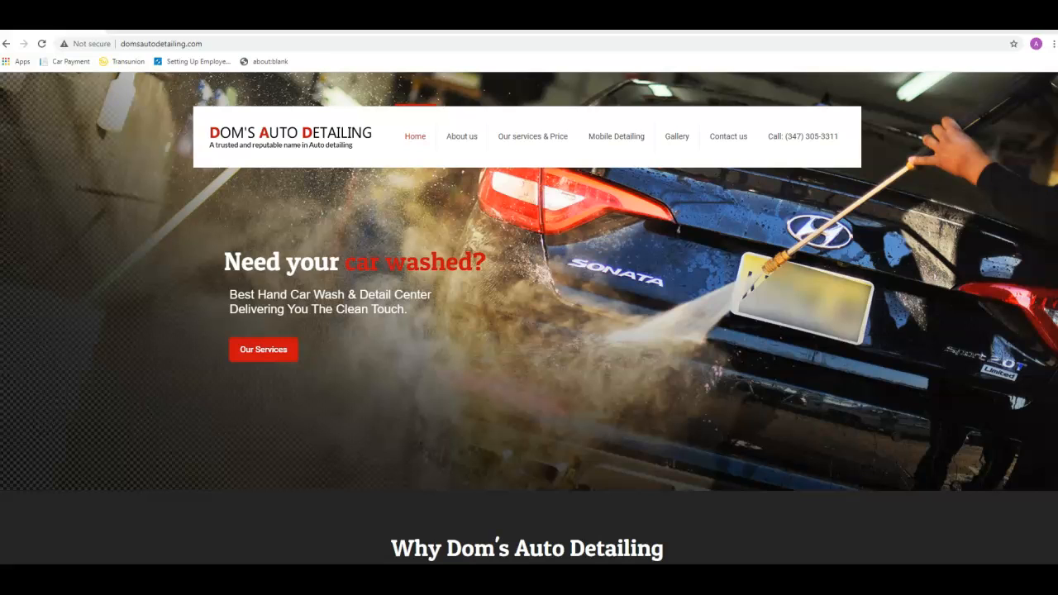
pyautogui.moveTo(151, 401)
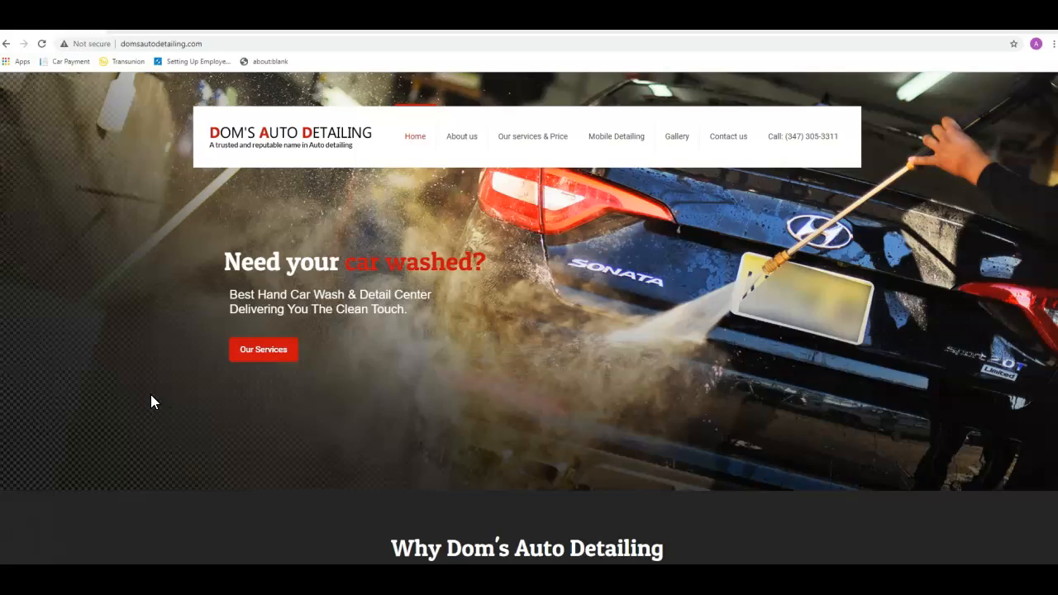
# Scroll through the current page to skim its content before switching sites
pyautogui.scroll(-3)
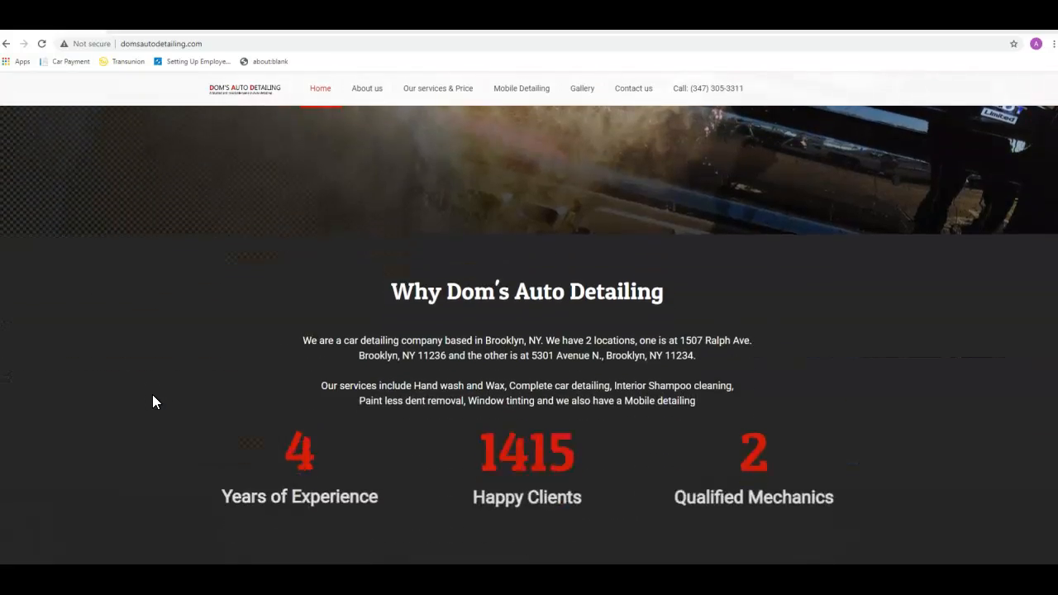
pyautogui.scroll(-3)
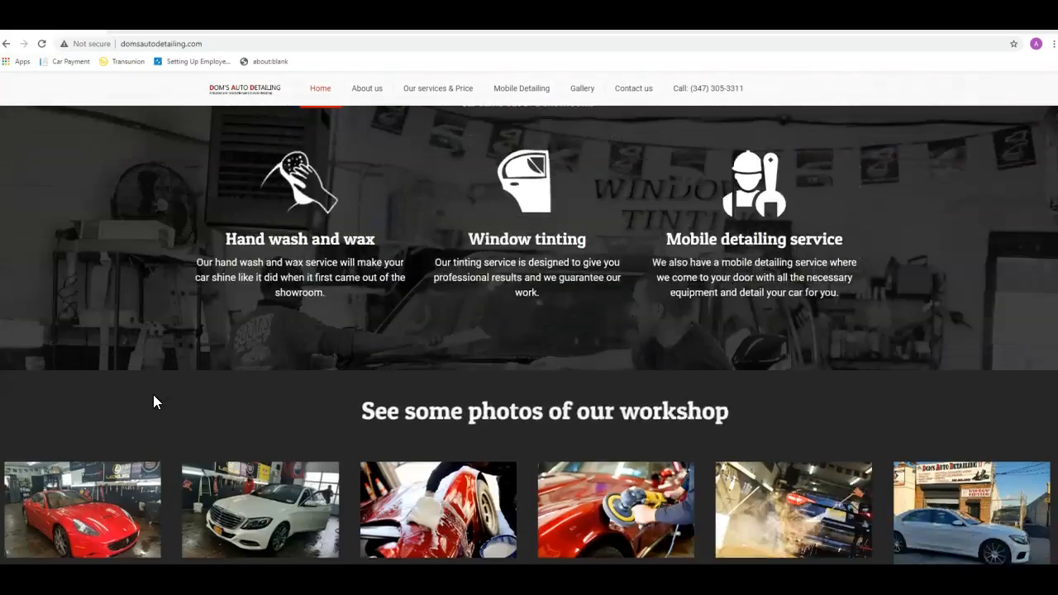
pyautogui.scroll(3)
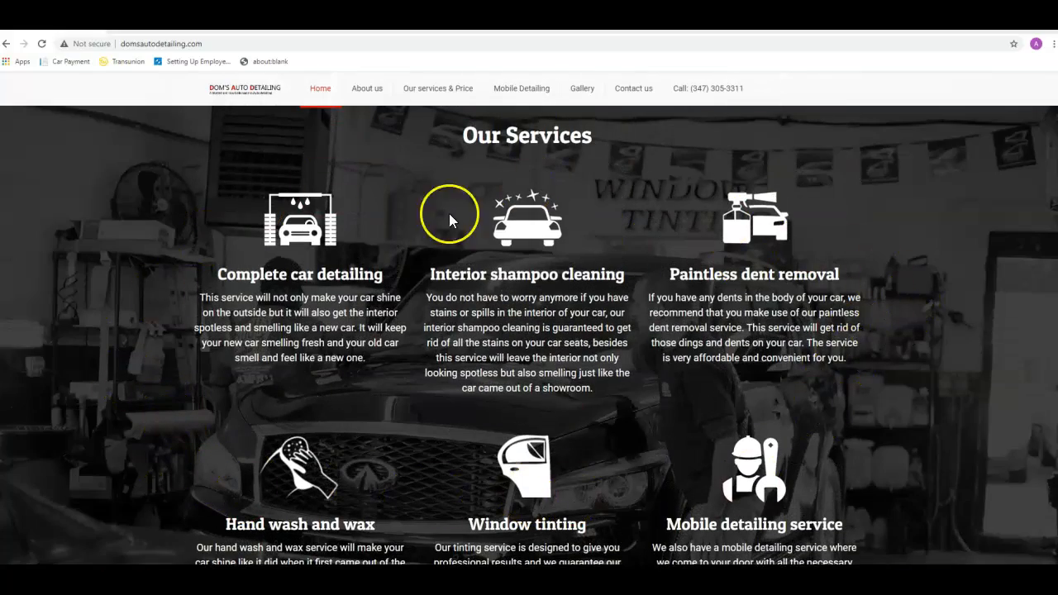
pyautogui.scroll(3)
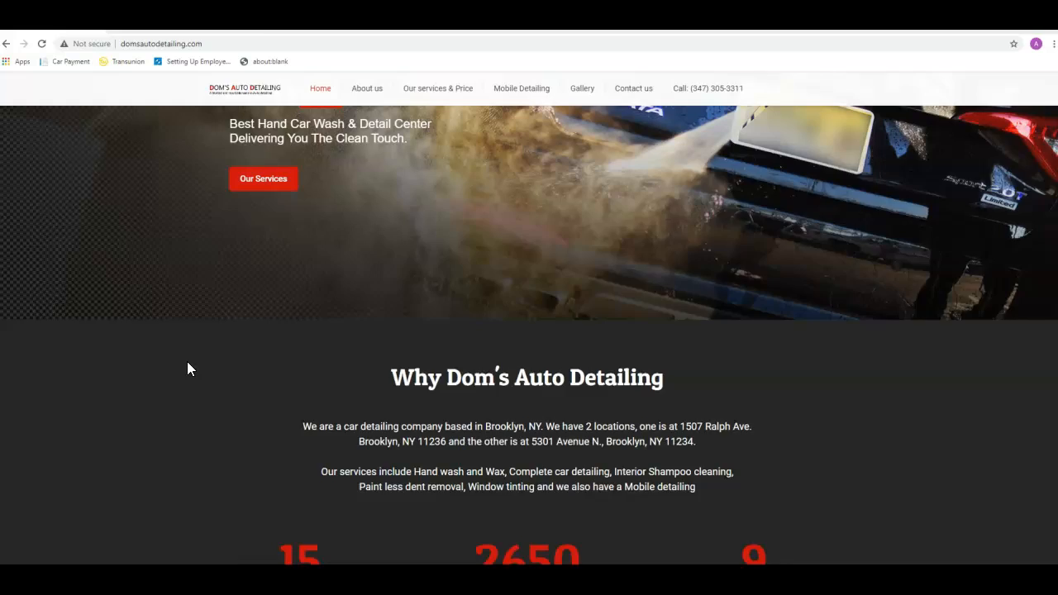
pyautogui.scroll(3)
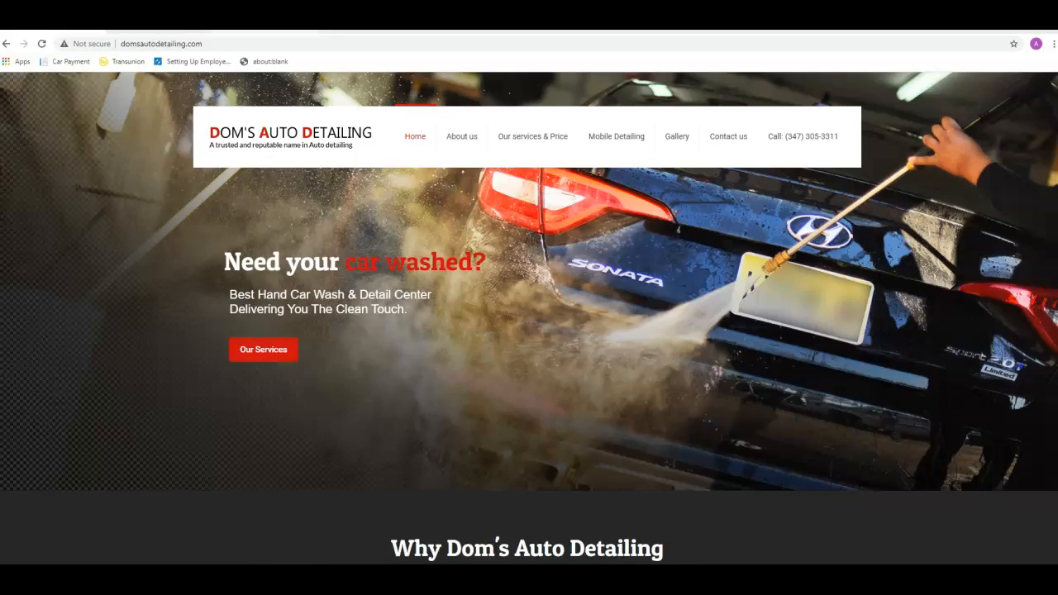
# Browse nyccarspa.com's homepage gallery, testimonials and Bentley Detailed video
pyautogui.click(162, 43)
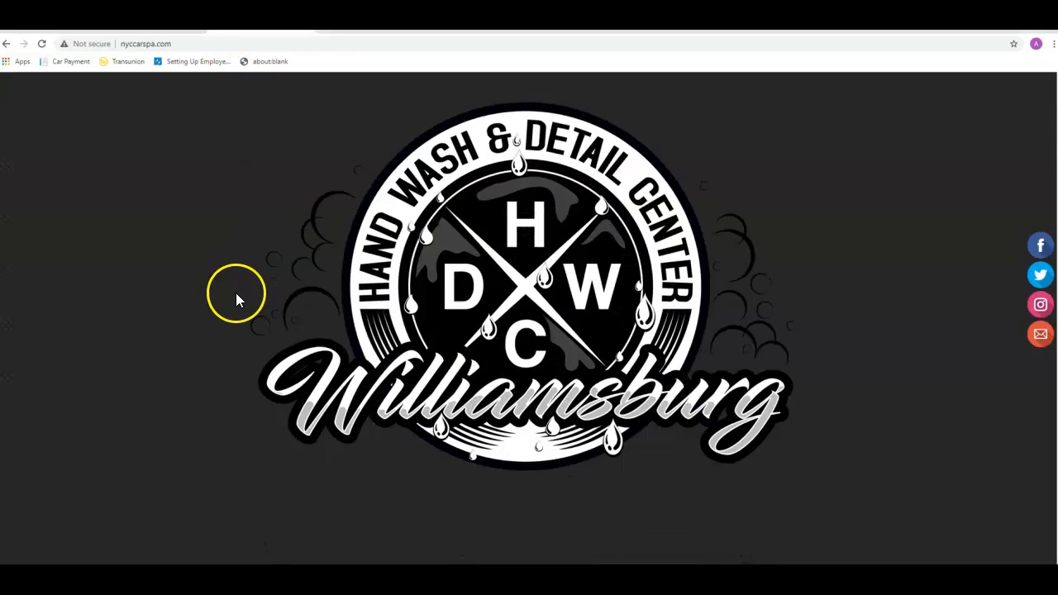
pyautogui.scroll(-3)
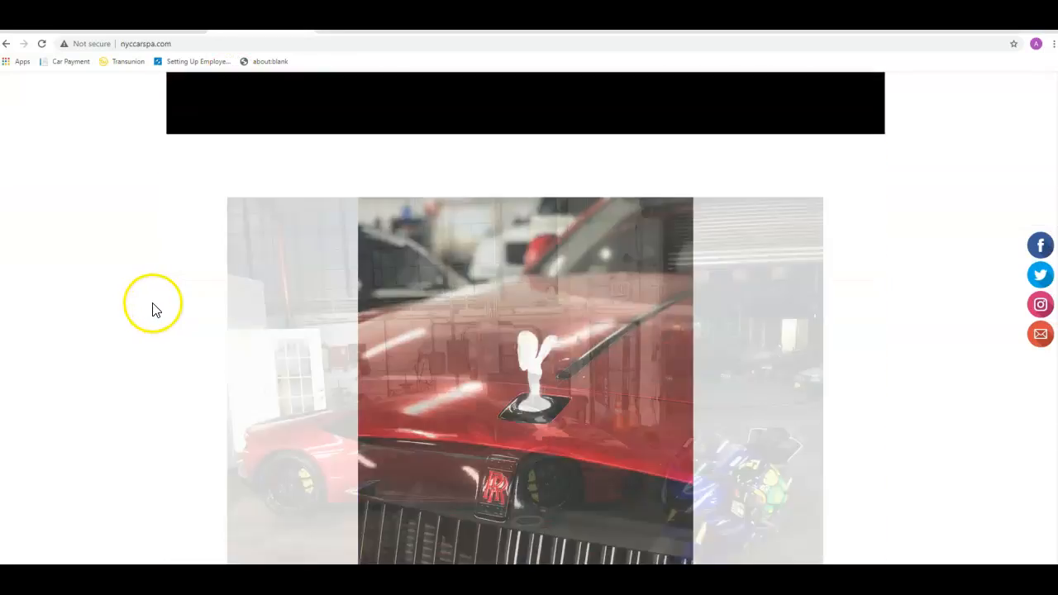
pyautogui.scroll(-3)
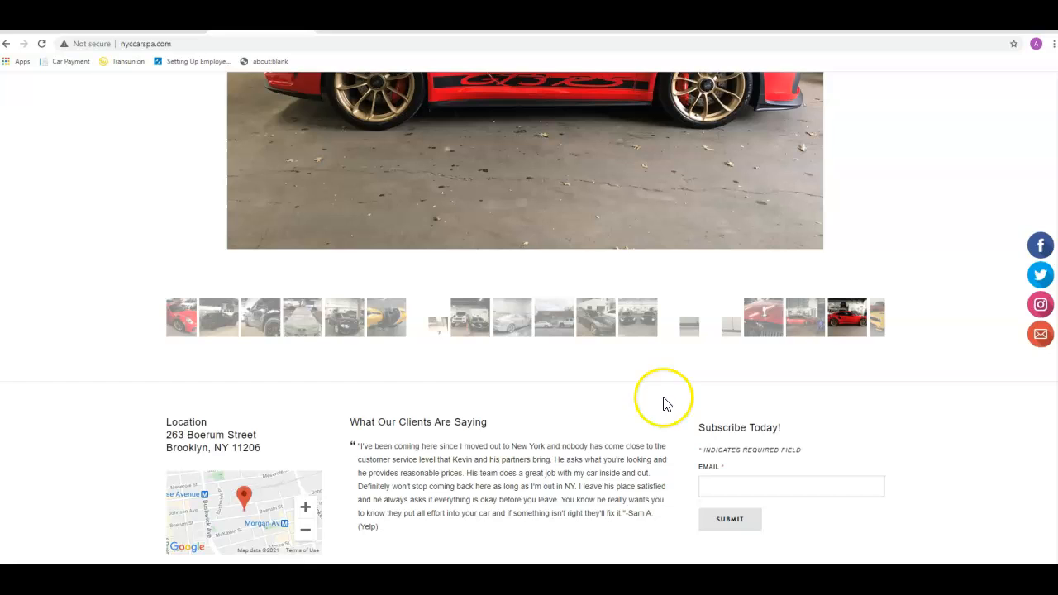
pyautogui.scroll(3)
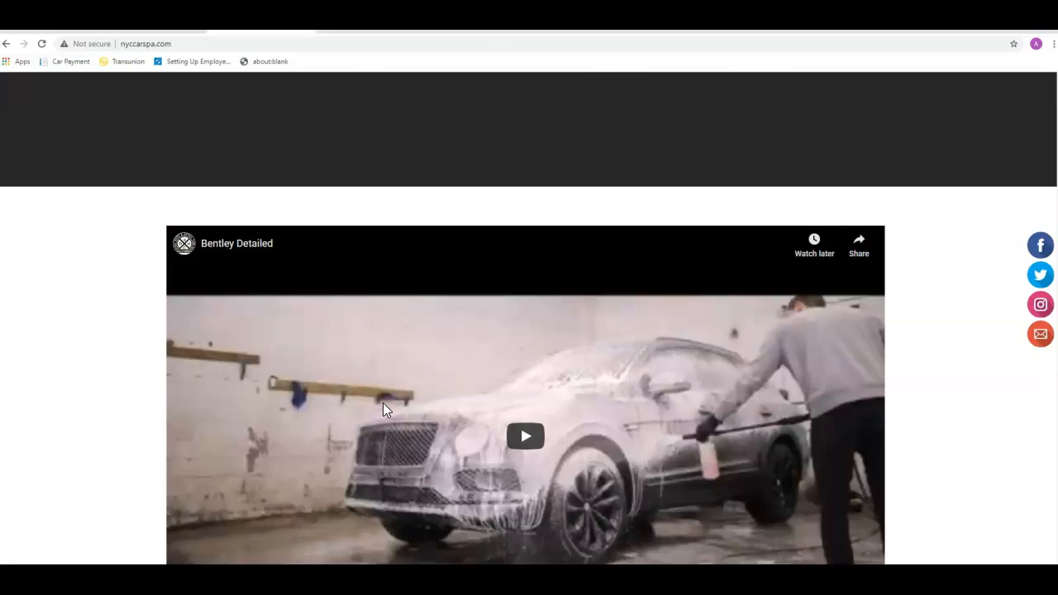
pyautogui.scroll(3)
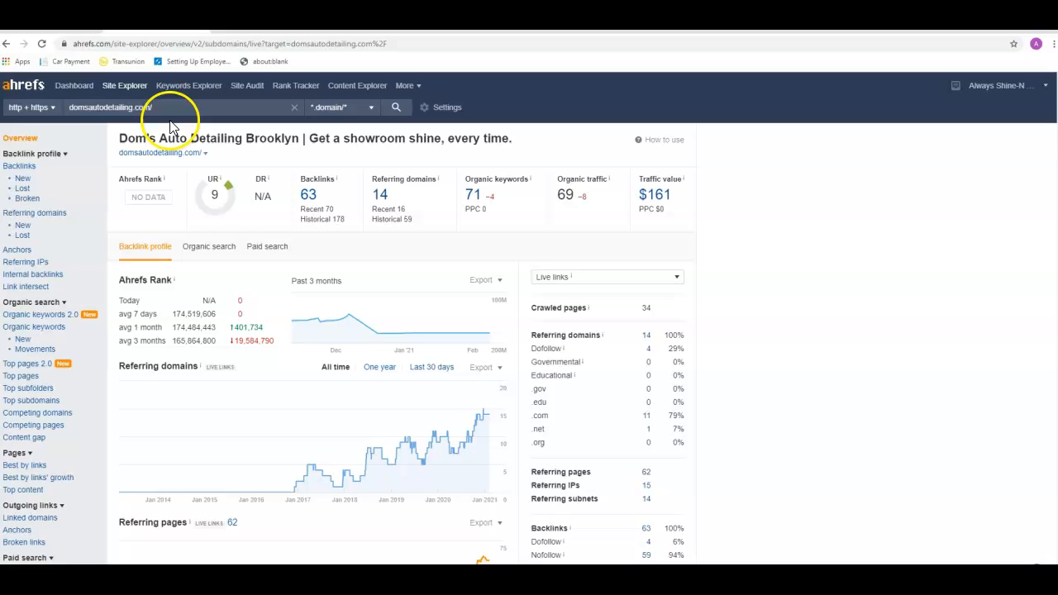
pyautogui.moveTo(266, 246)
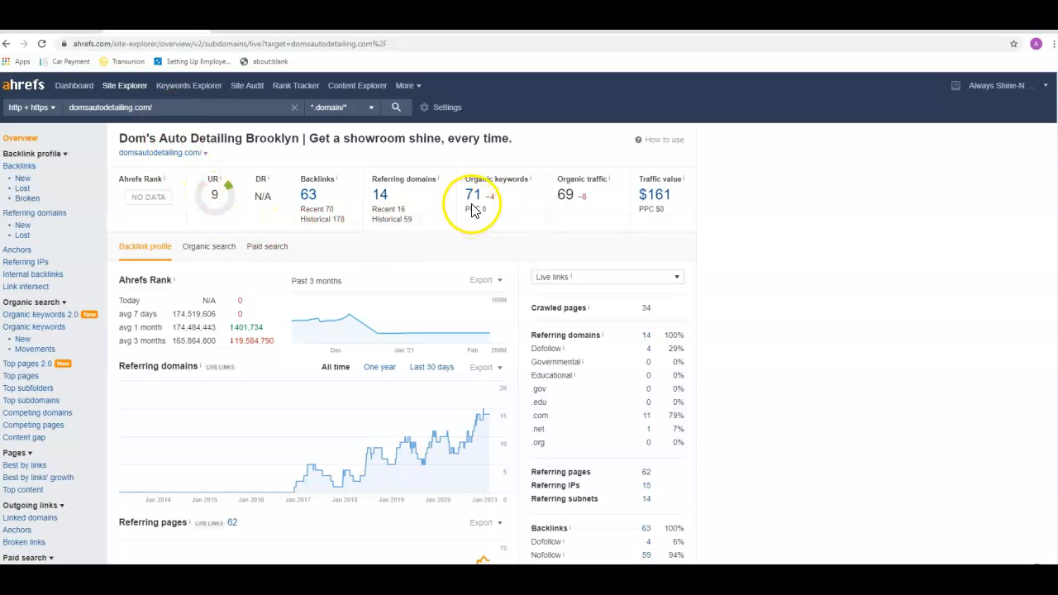
pyautogui.moveTo(474, 208)
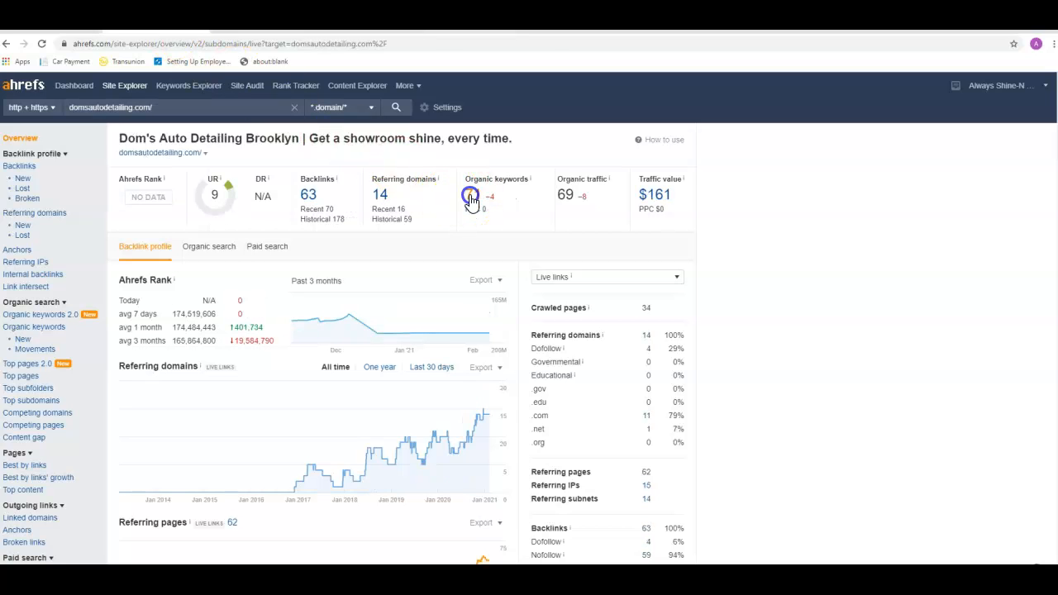
# Review domsautodetailing.com's full Organic keywords list by traffic, then return to the overview
pyautogui.click(471, 197)
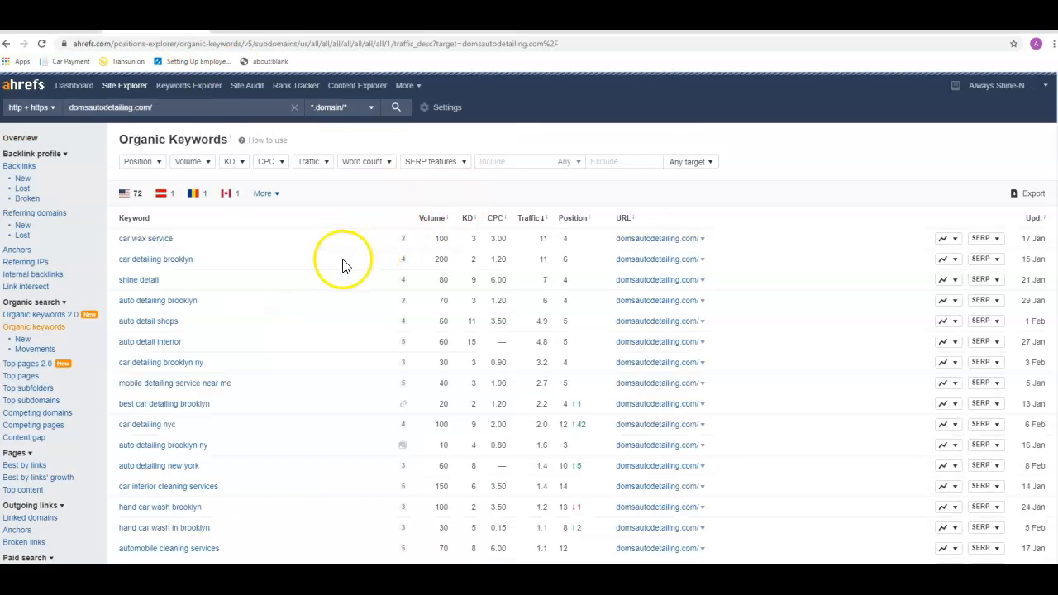
pyautogui.moveTo(147, 273)
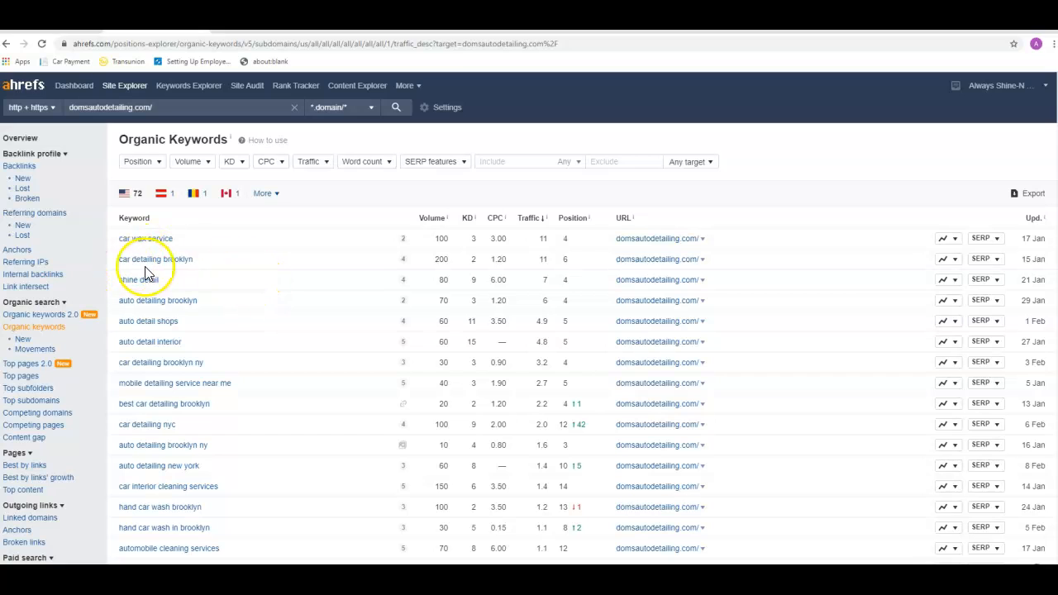
pyautogui.moveTo(436, 278)
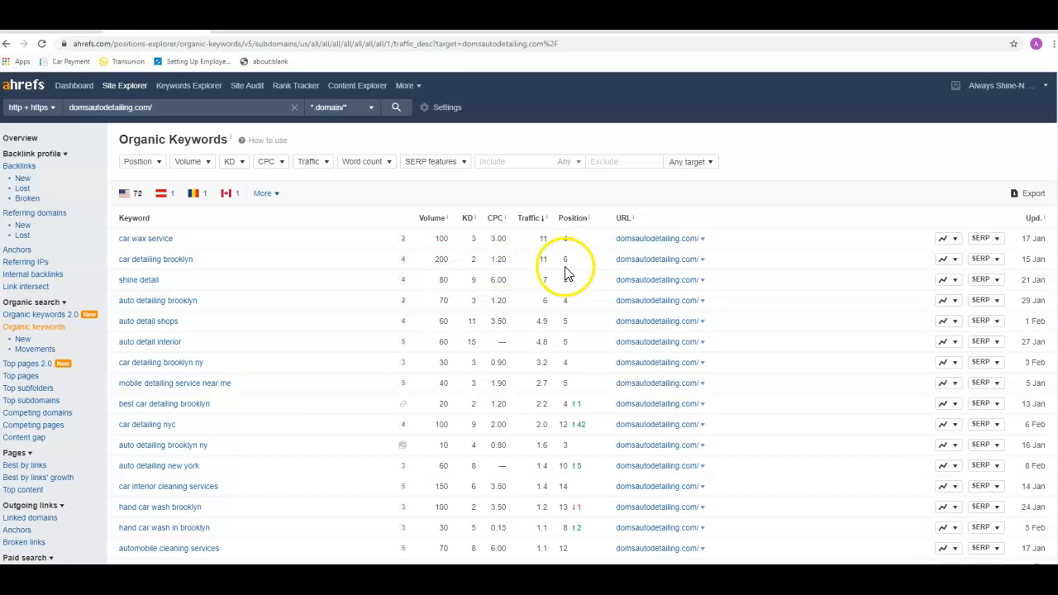
pyautogui.moveTo(544, 275)
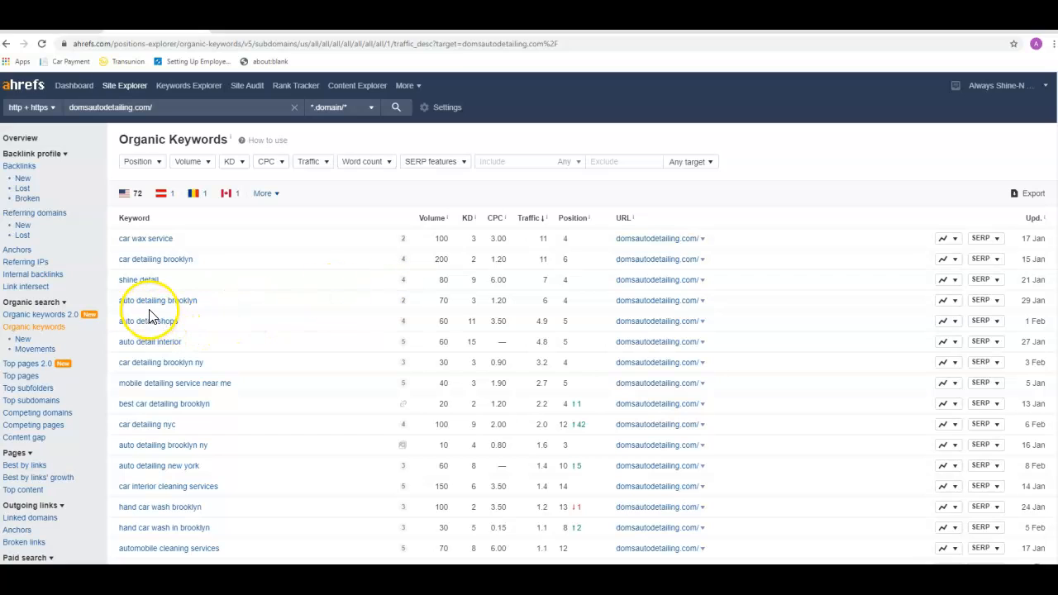
pyautogui.moveTo(446, 317)
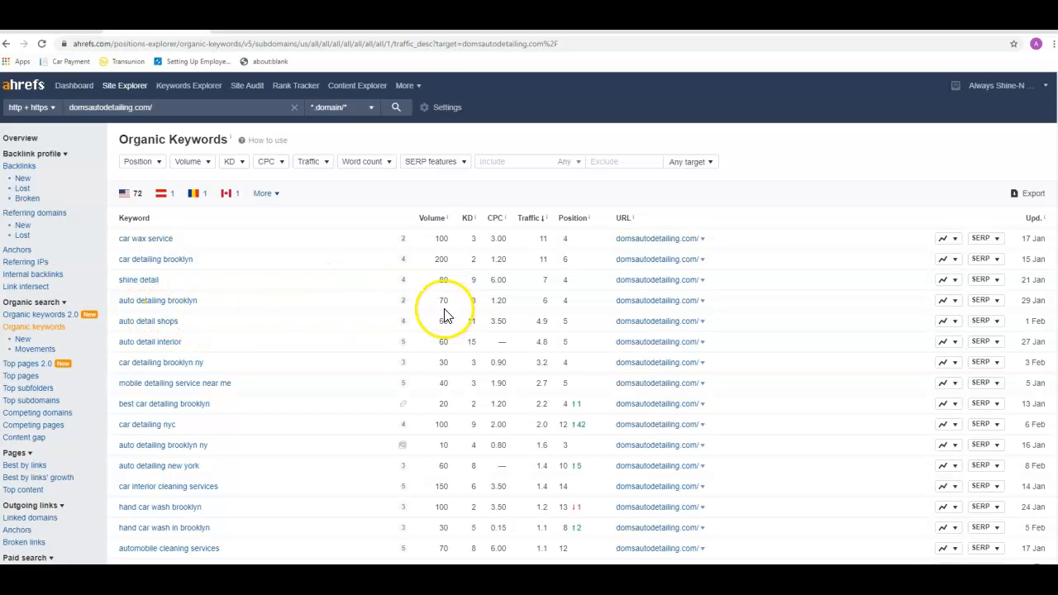
pyautogui.moveTo(567, 315)
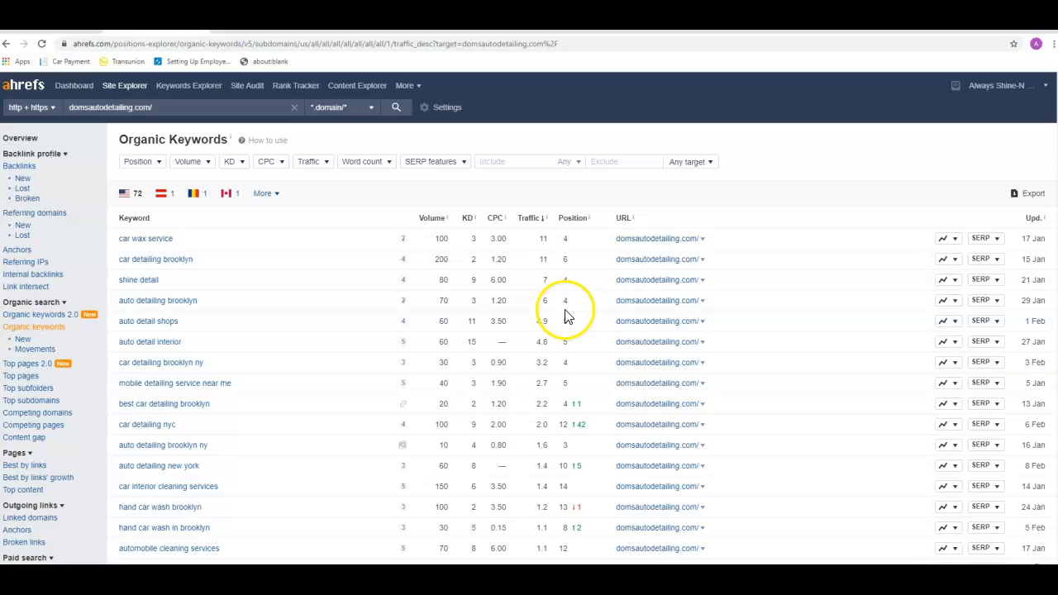
pyautogui.moveTo(552, 312)
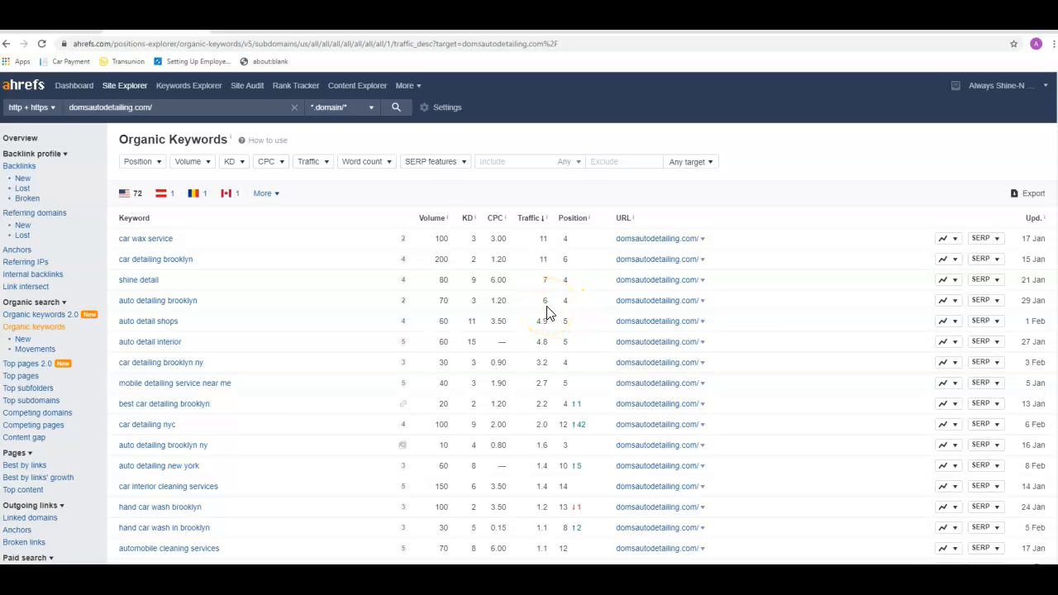
pyautogui.moveTo(186, 372)
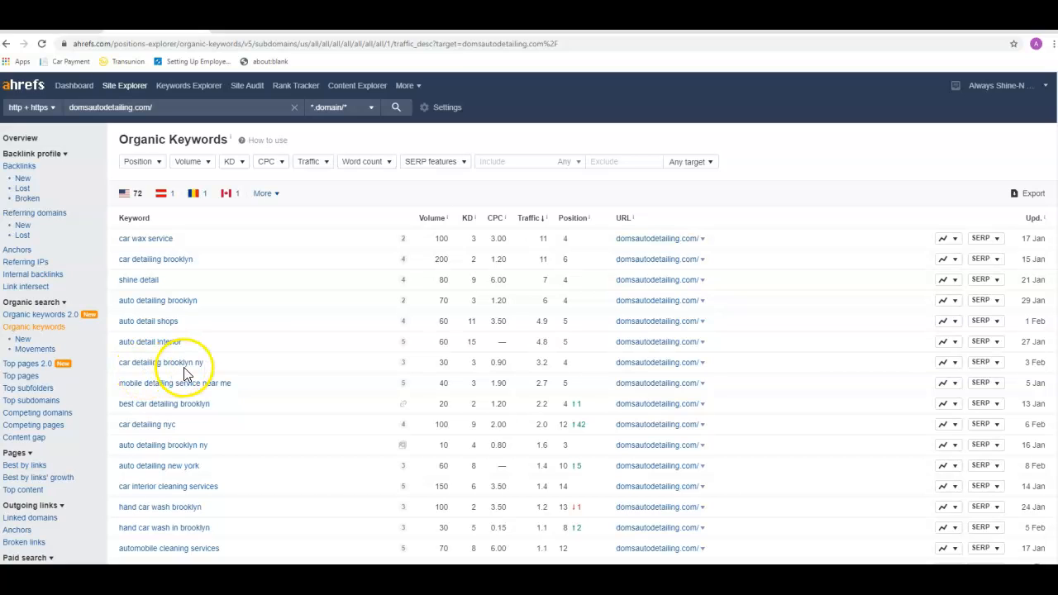
pyautogui.moveTo(438, 372)
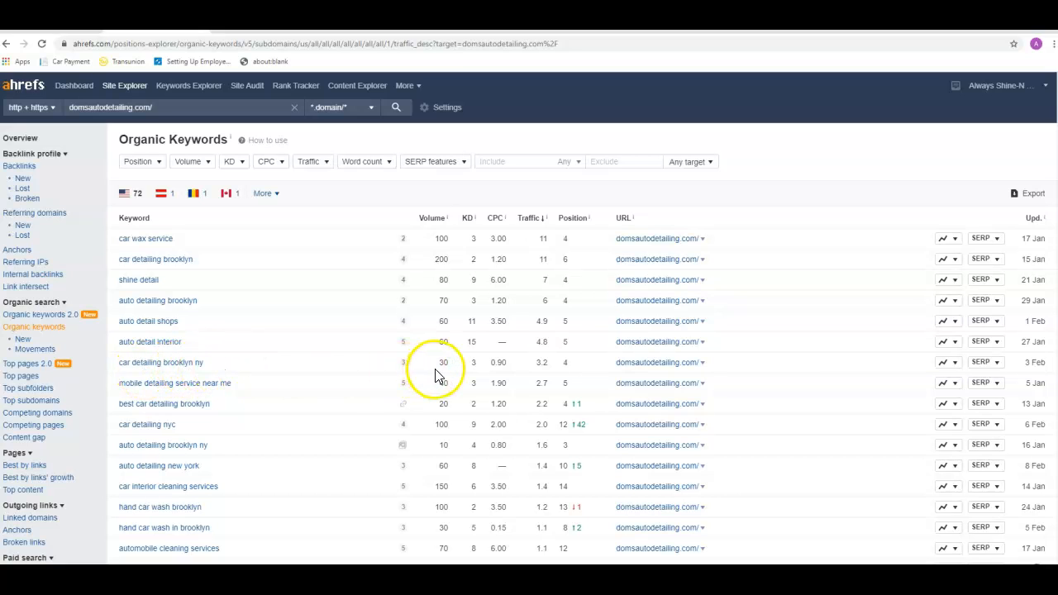
pyautogui.moveTo(568, 375)
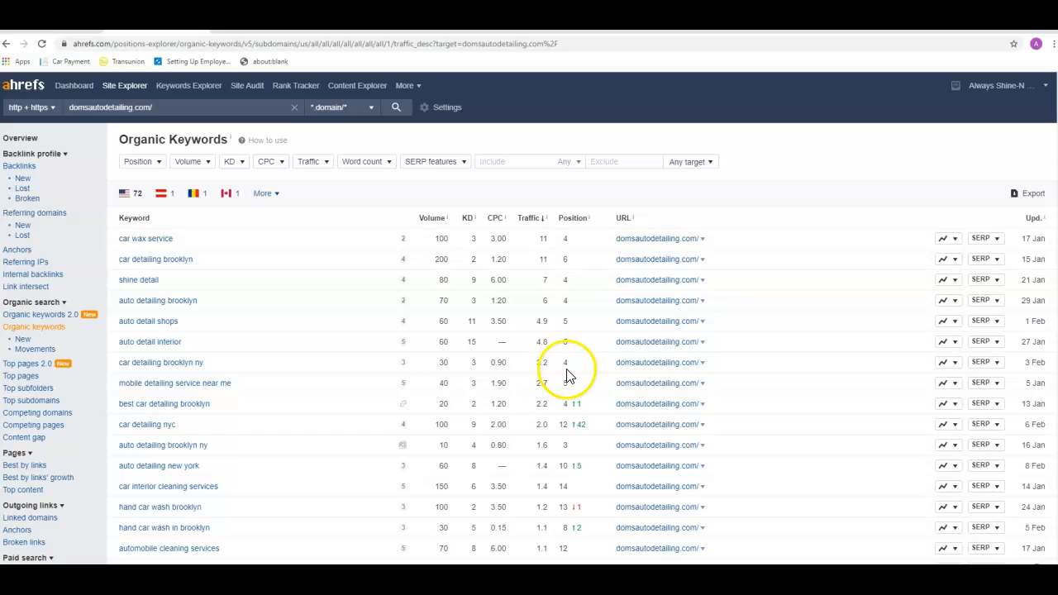
pyautogui.moveTo(544, 374)
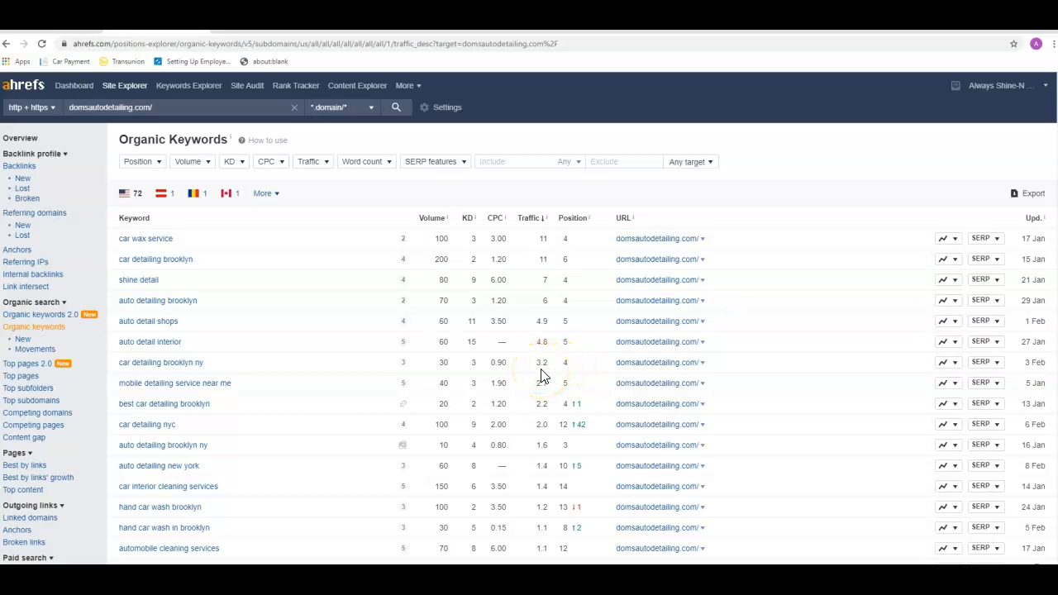
pyautogui.moveTo(283, 349)
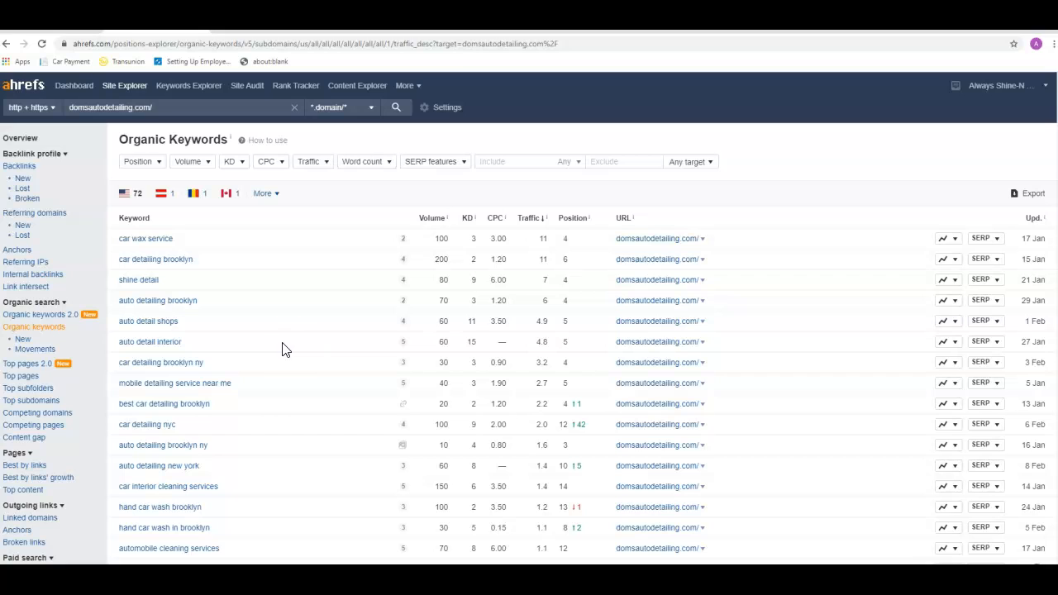
pyautogui.moveTo(266, 316)
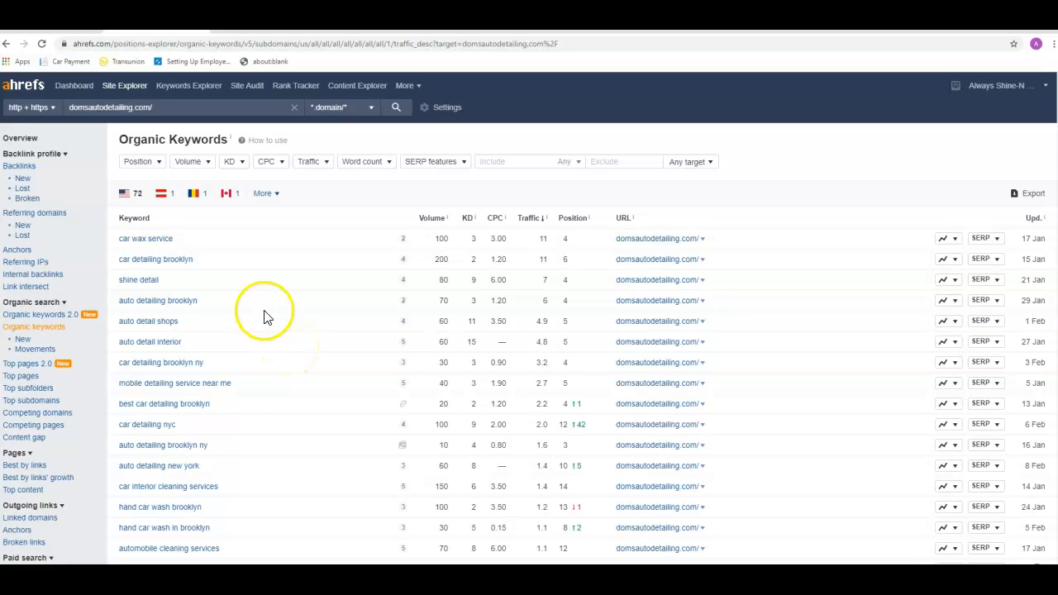
pyautogui.moveTo(138, 271)
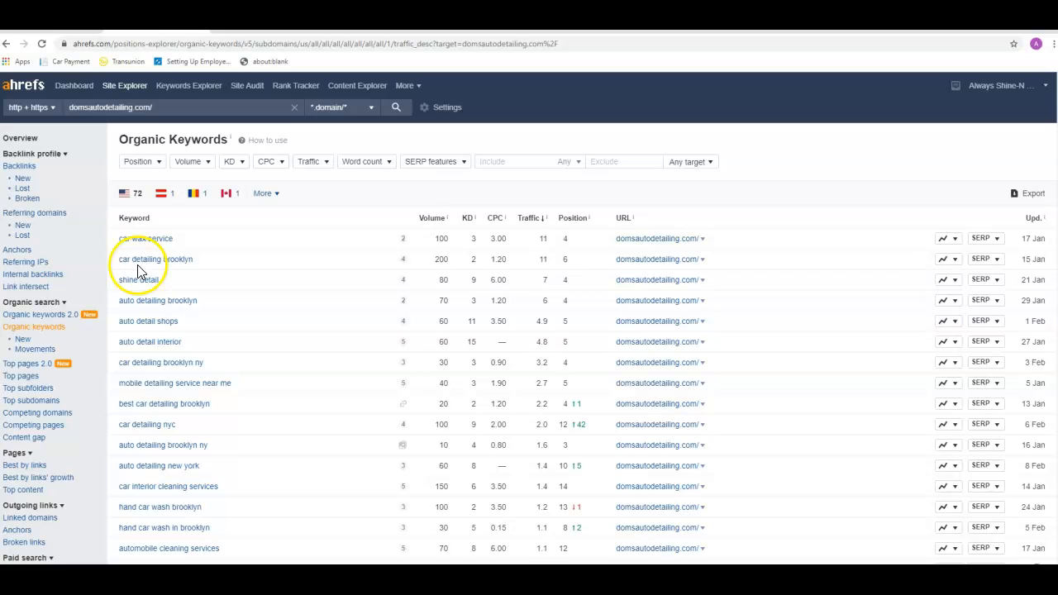
pyautogui.moveTo(180, 273)
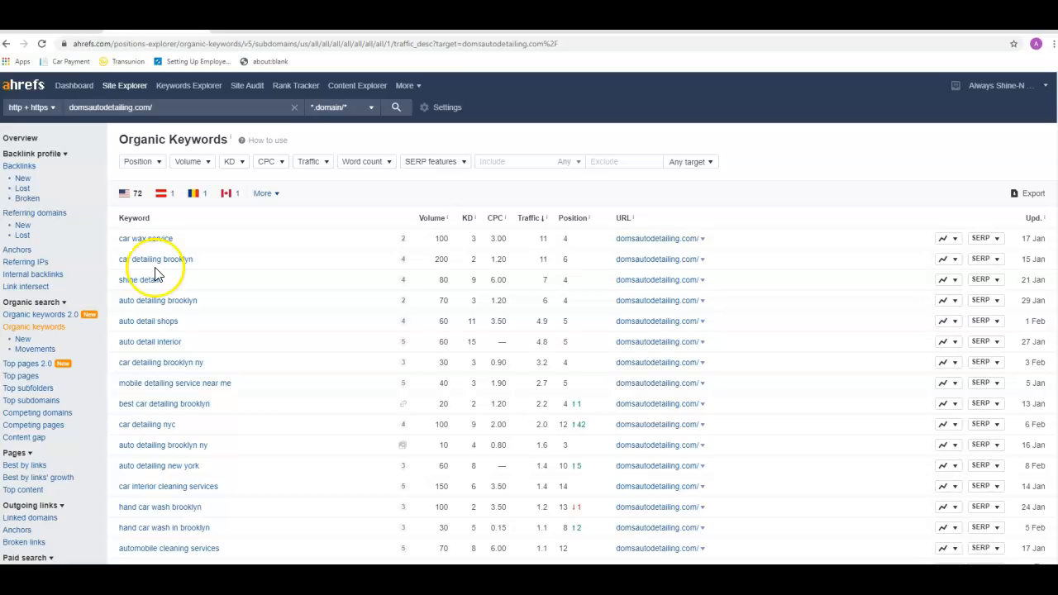
pyautogui.moveTo(170, 275)
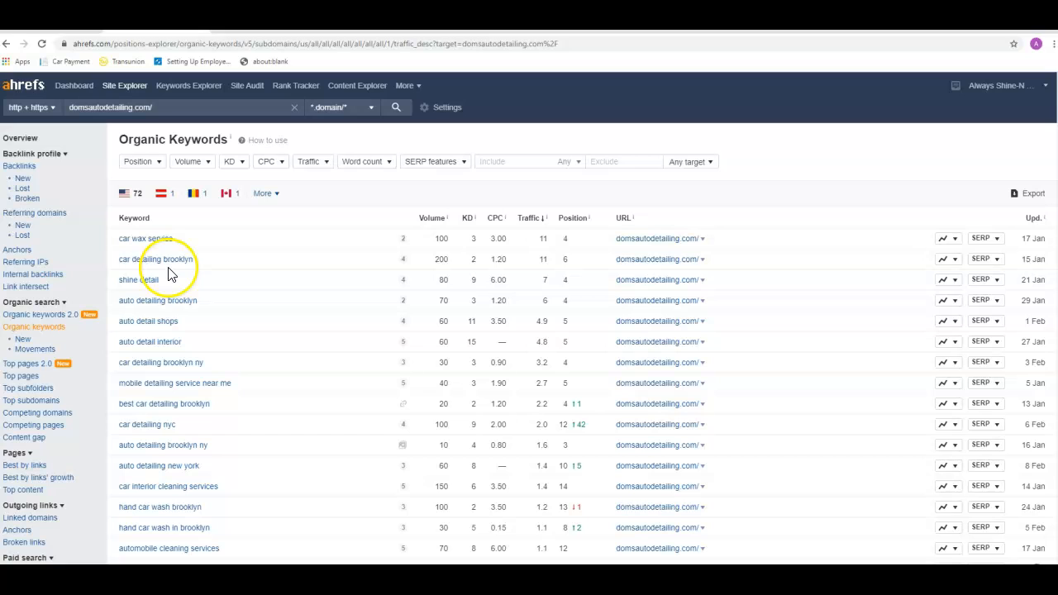
pyautogui.moveTo(183, 275)
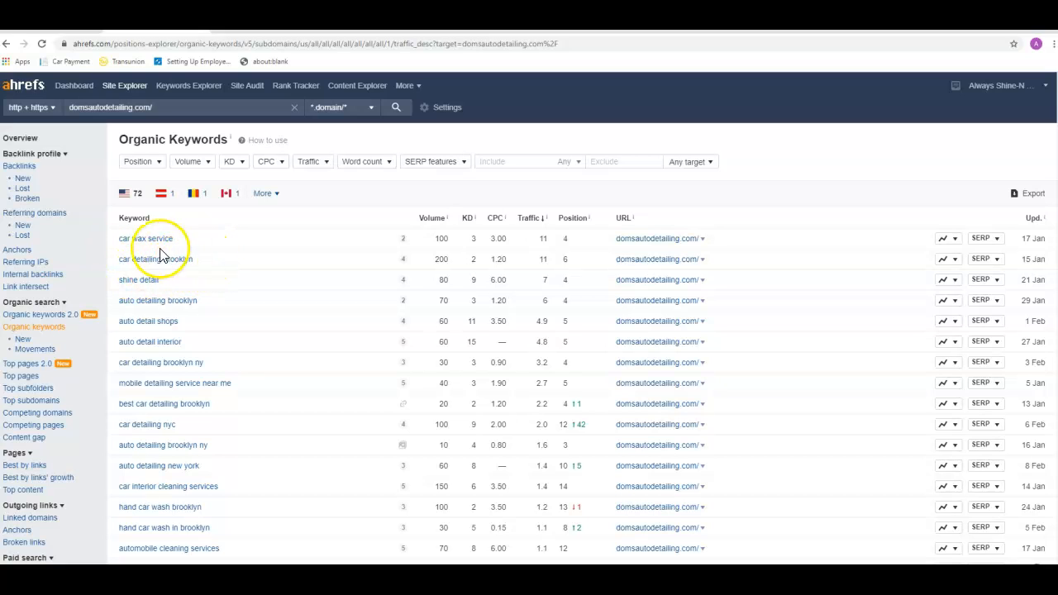
pyautogui.moveTo(461, 279)
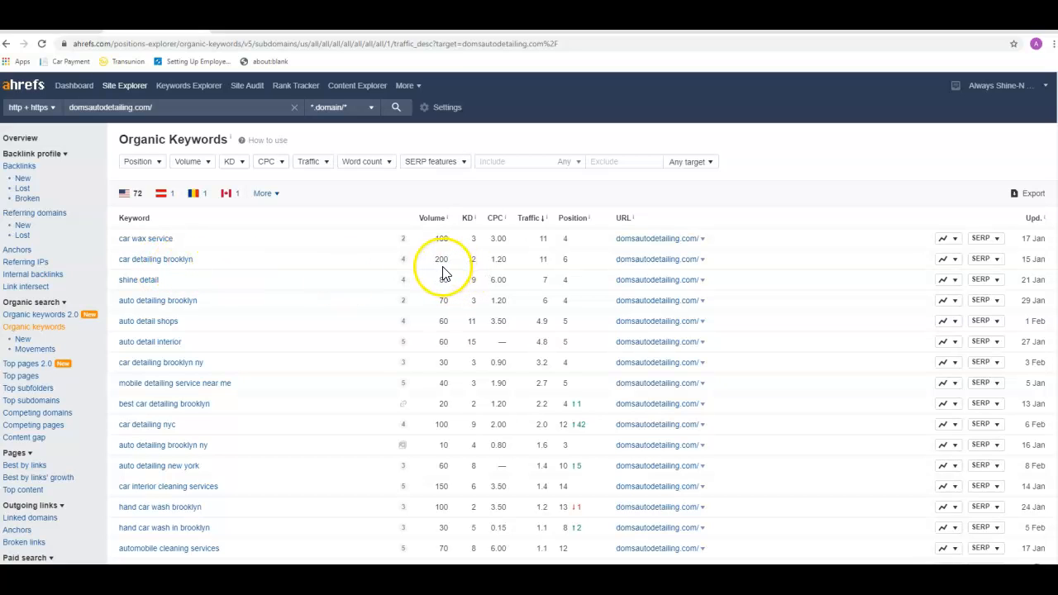
pyautogui.moveTo(444, 273)
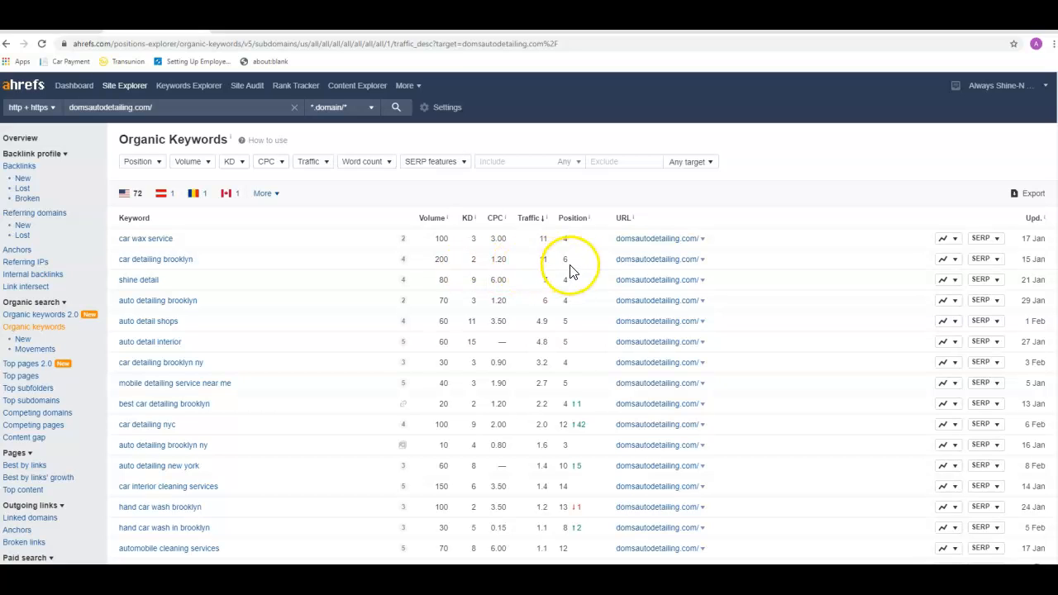
pyautogui.moveTo(569, 267)
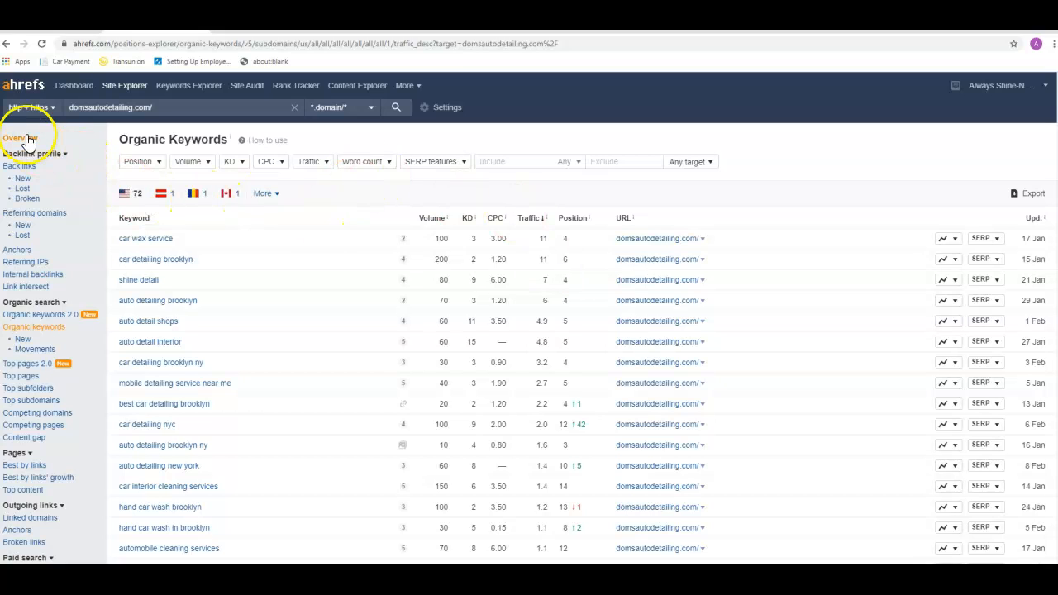
pyautogui.click(20, 139)
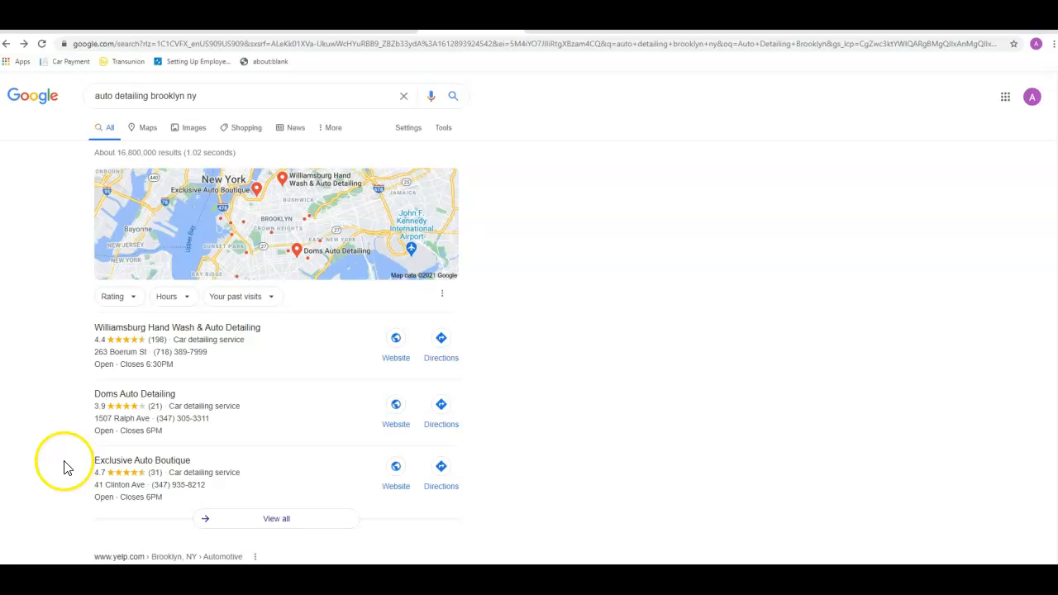
pyautogui.moveTo(482, 213)
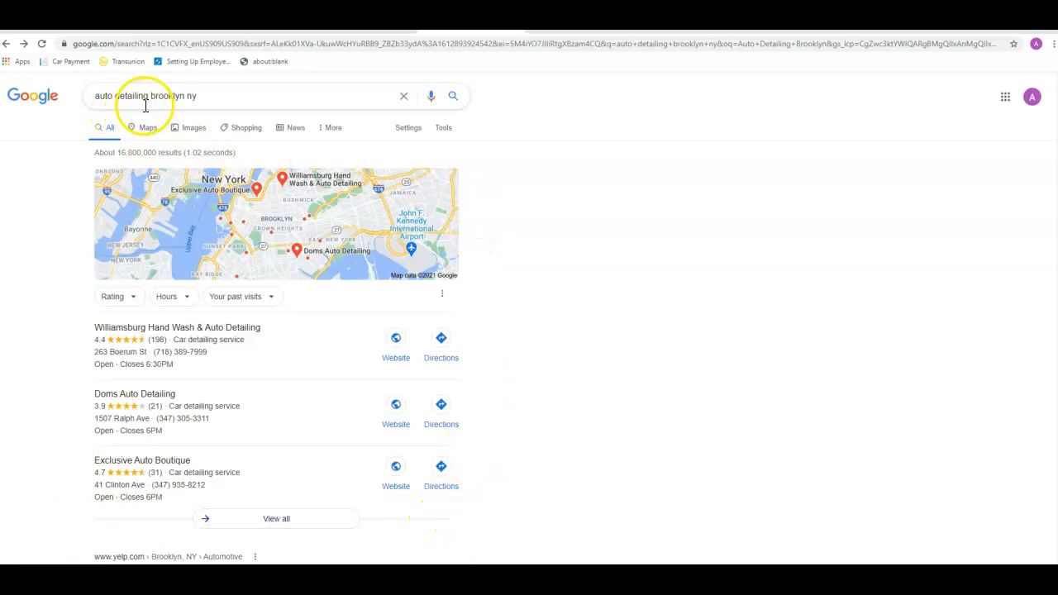
pyautogui.moveTo(185, 164)
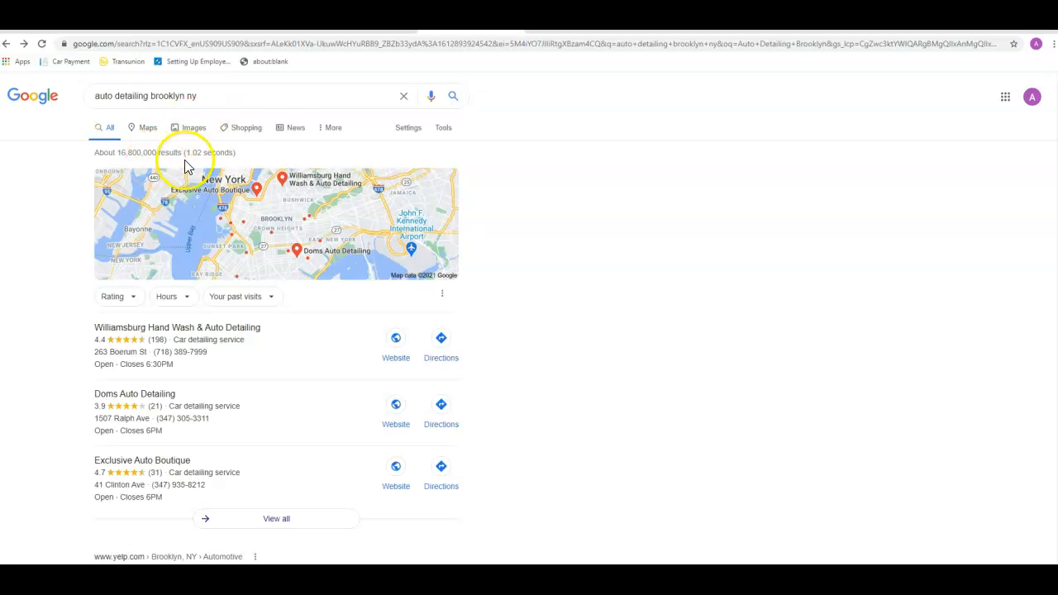
pyautogui.moveTo(269, 207)
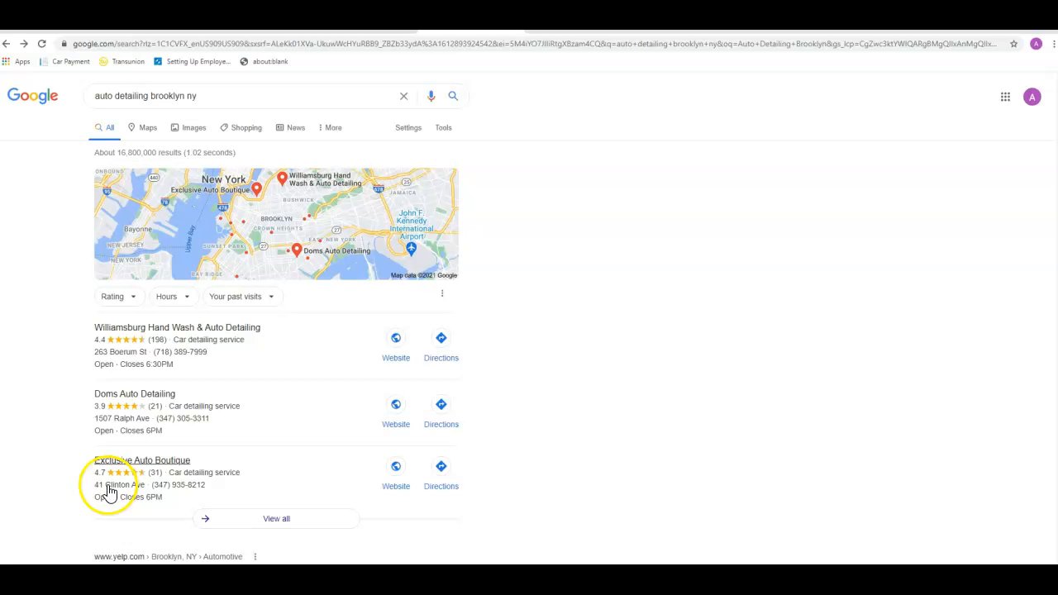
pyautogui.moveTo(207, 414)
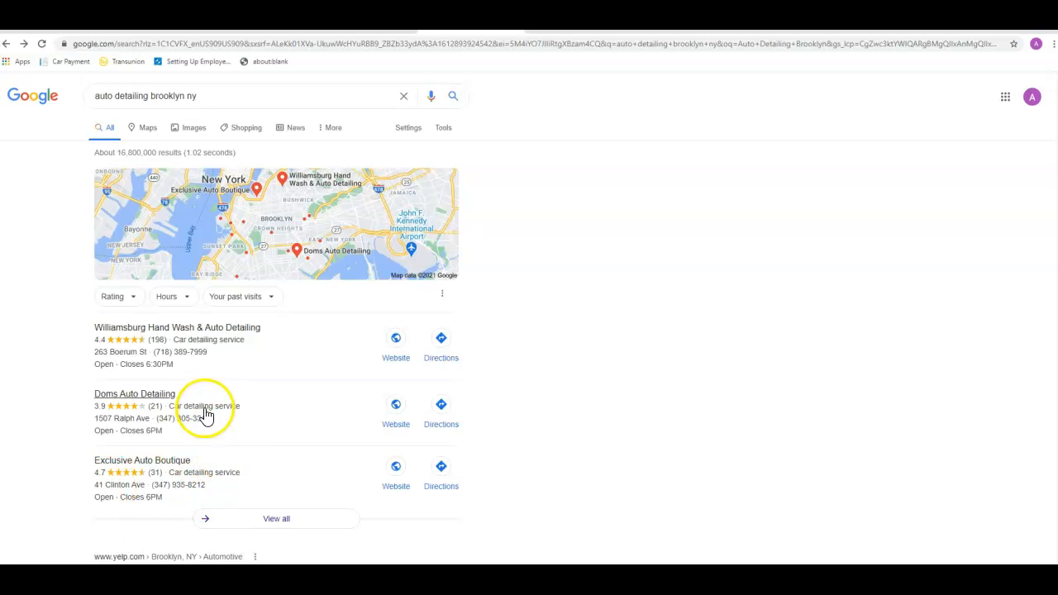
pyautogui.moveTo(217, 380)
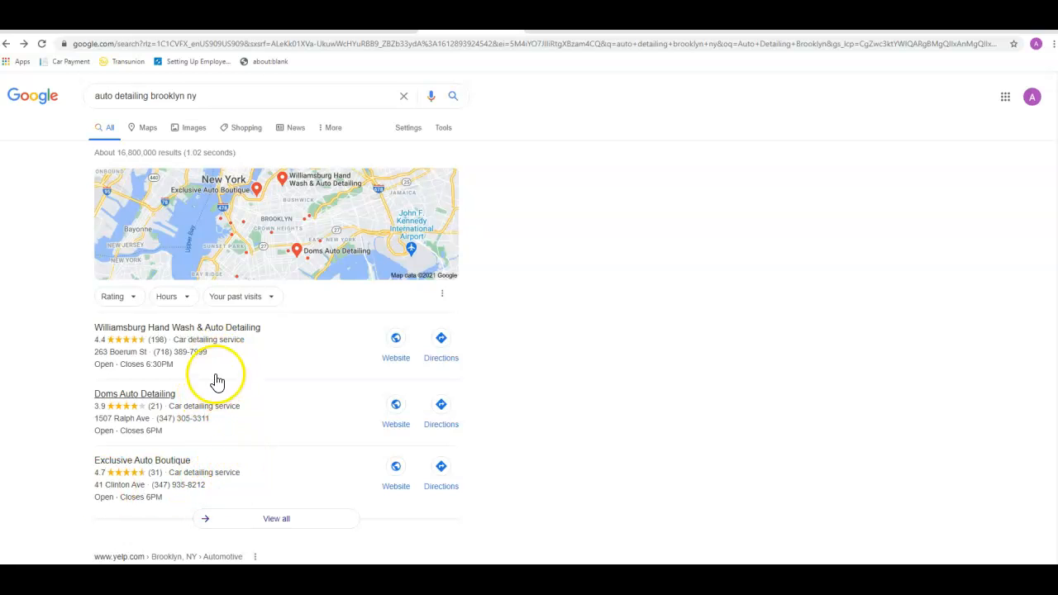
pyautogui.moveTo(81, 381)
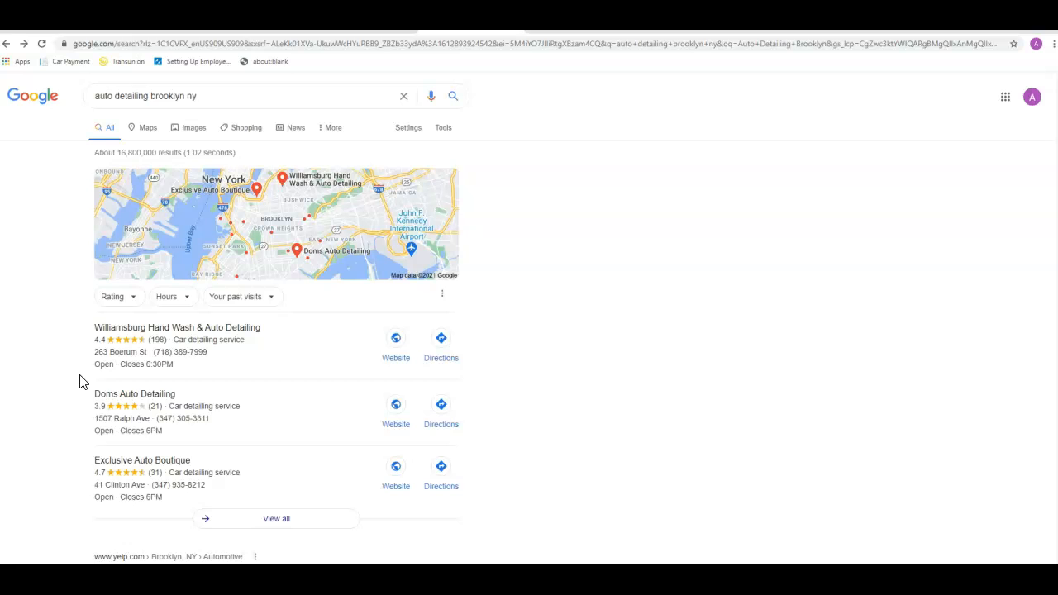
pyautogui.moveTo(178, 401)
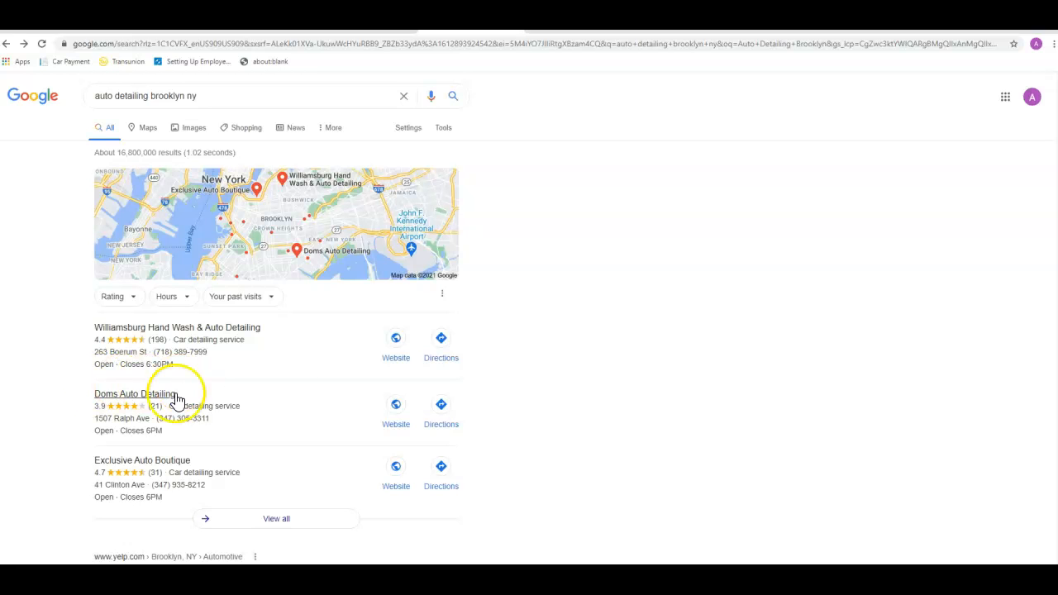
pyautogui.moveTo(352, 408)
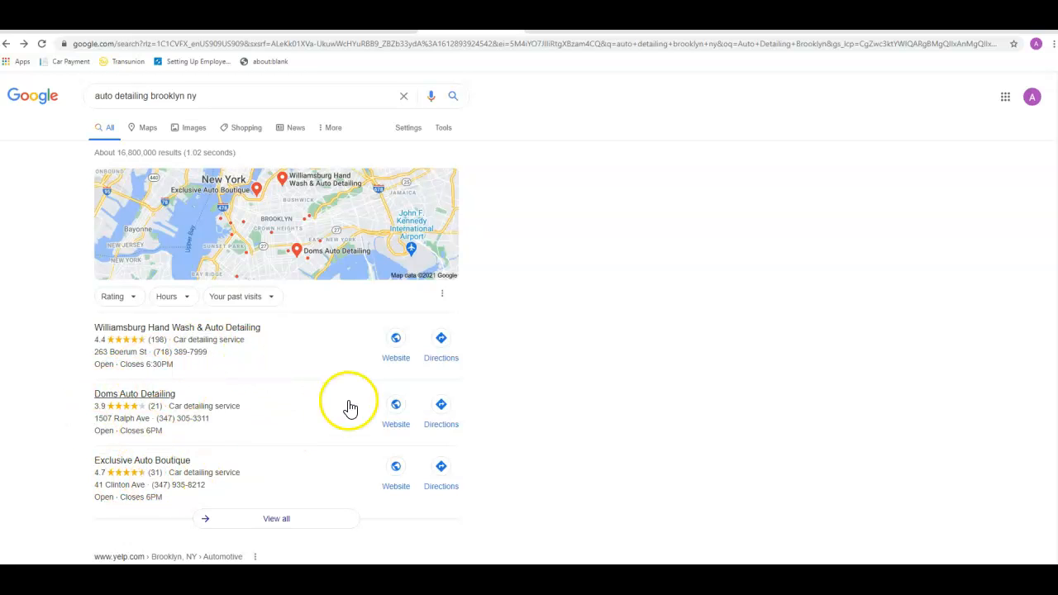
pyautogui.moveTo(97, 365)
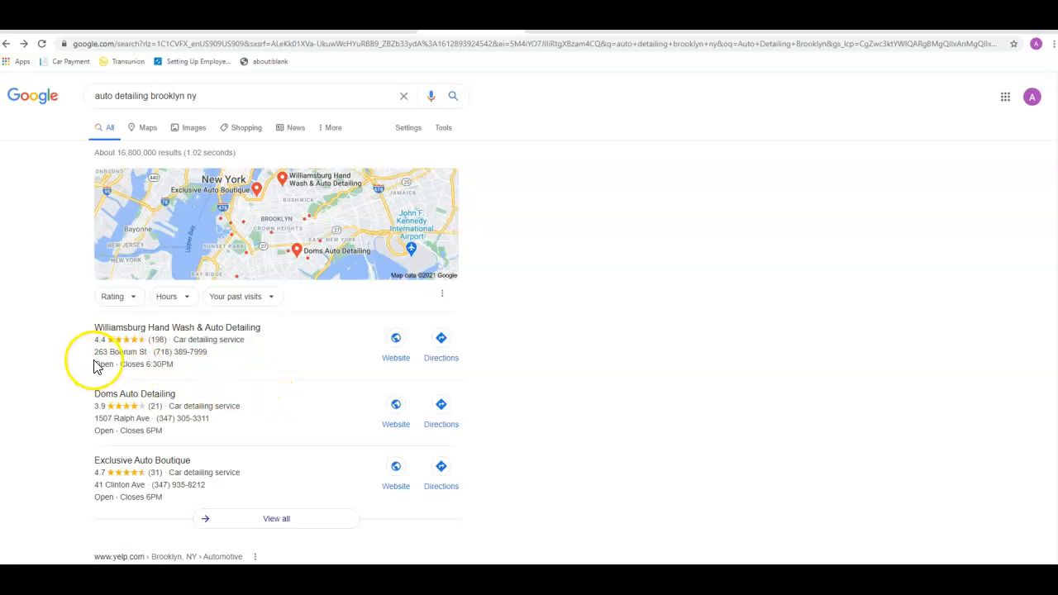
pyautogui.moveTo(161, 370)
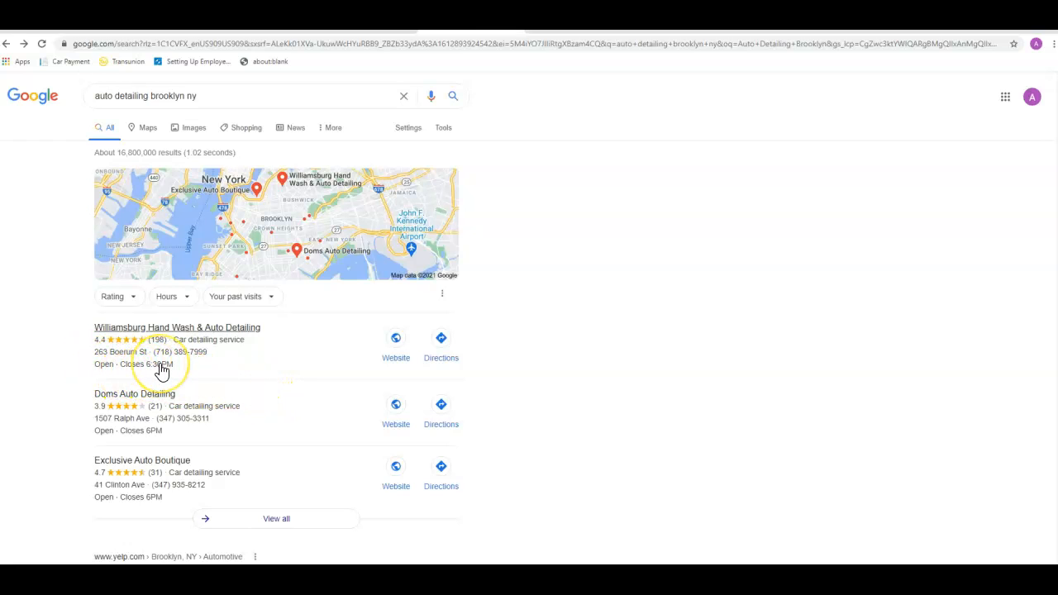
pyautogui.moveTo(256, 376)
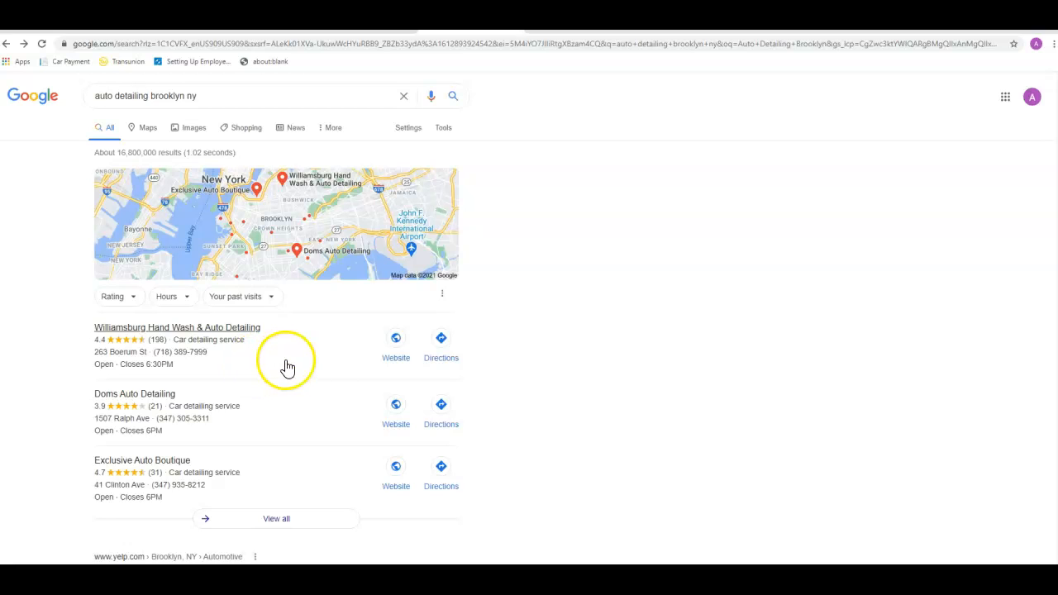
pyautogui.moveTo(331, 363)
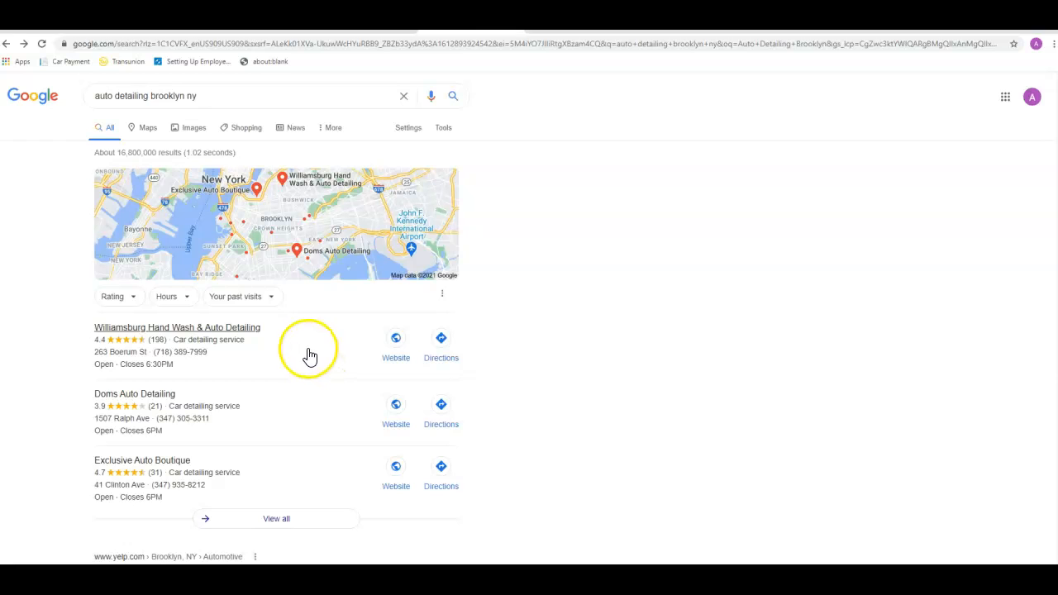
pyautogui.moveTo(304, 445)
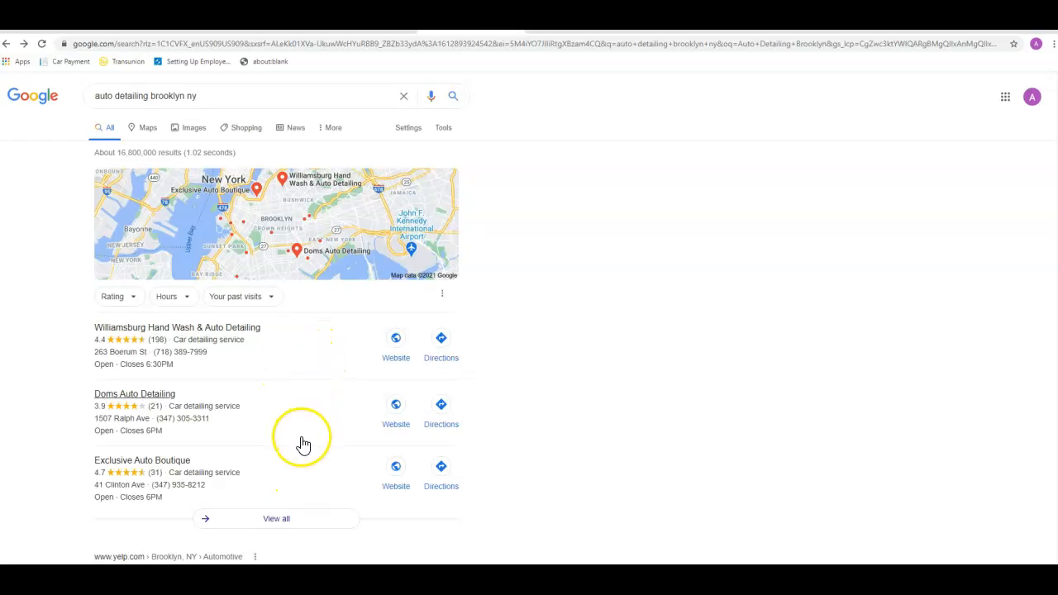
pyautogui.moveTo(304, 445)
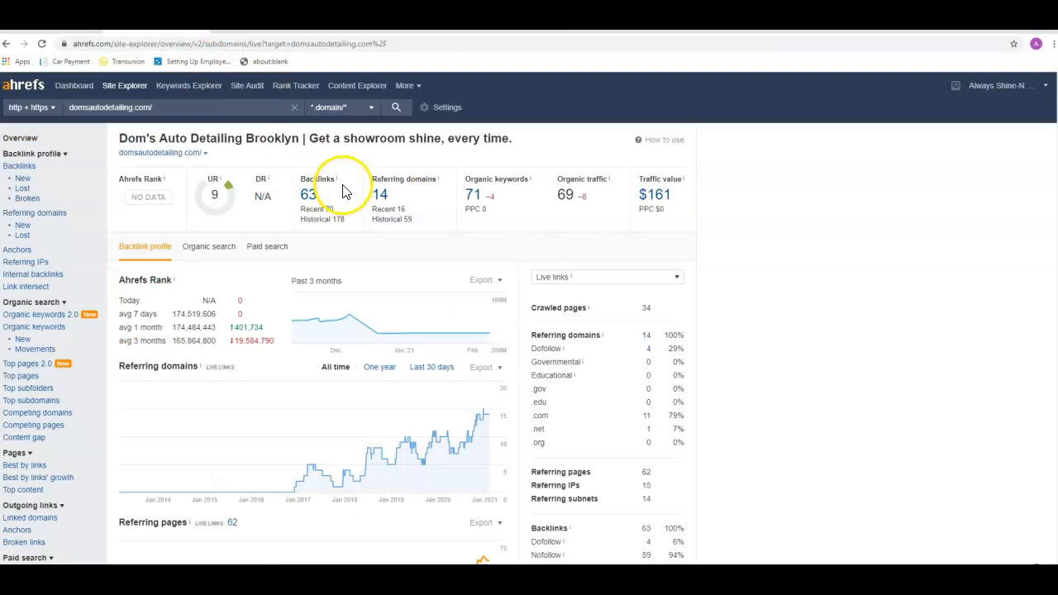
pyautogui.moveTo(335, 203)
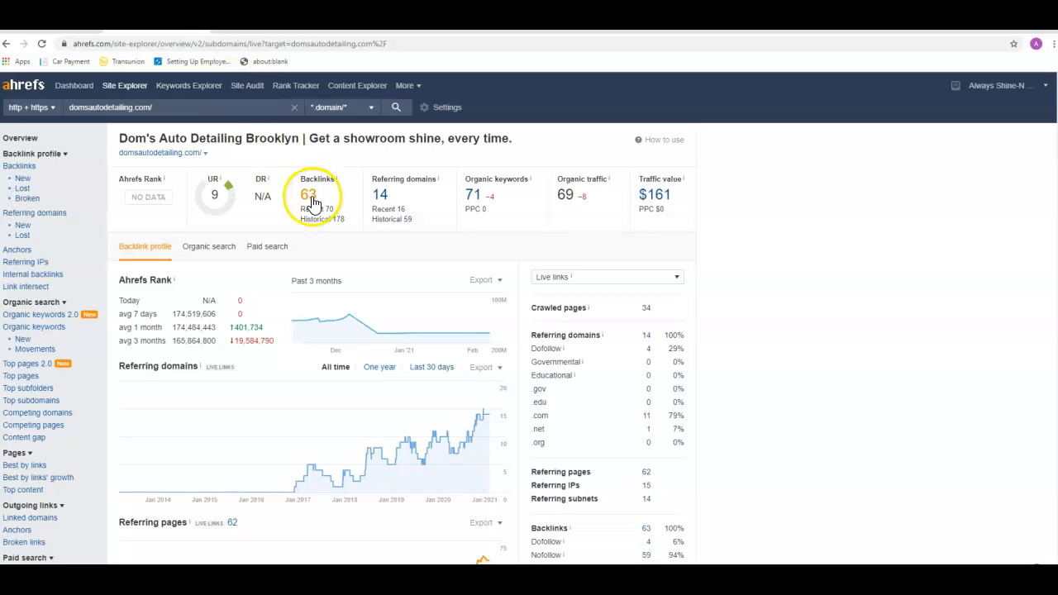
# Go from the 63-backlink overview into domsautodetailing.com's full Backlinks report
pyautogui.click(312, 198)
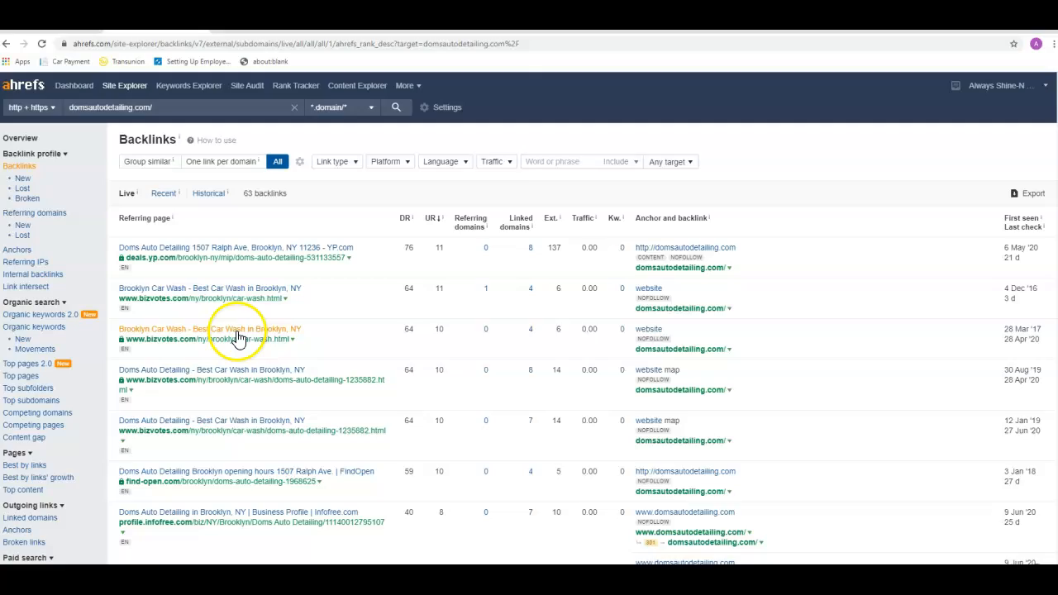
# Scroll through the 63 referring pages with DR, UR and anchors, then return to Overview
pyautogui.scroll(-3)
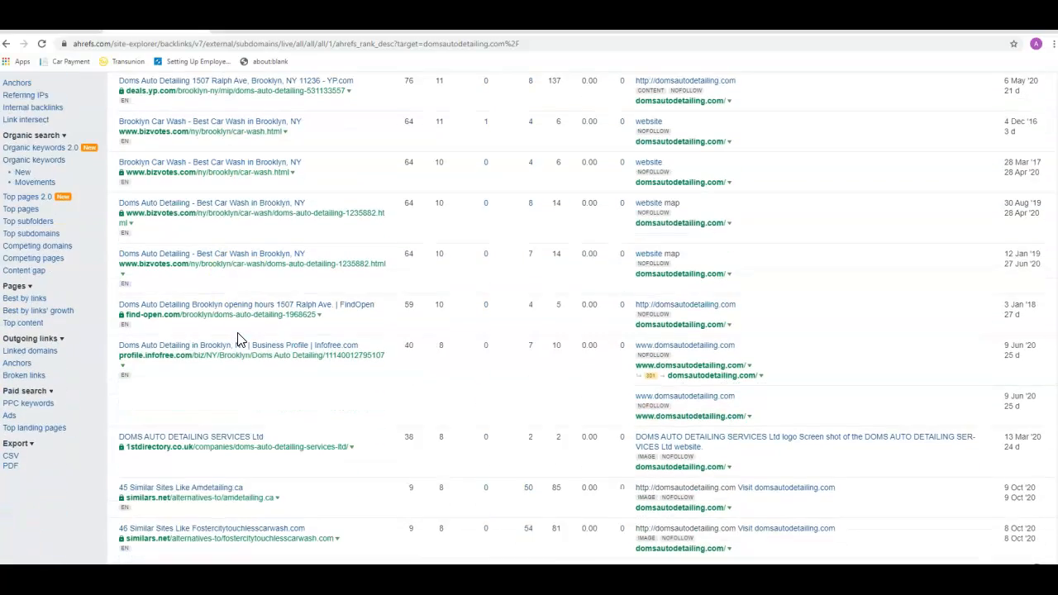
pyautogui.scroll(-3)
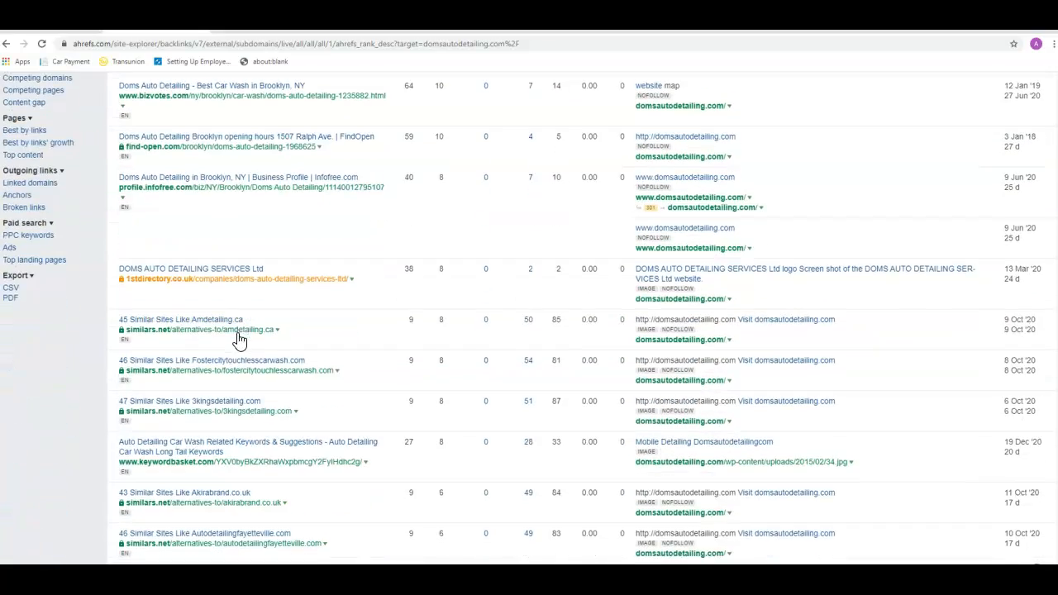
pyautogui.scroll(-3)
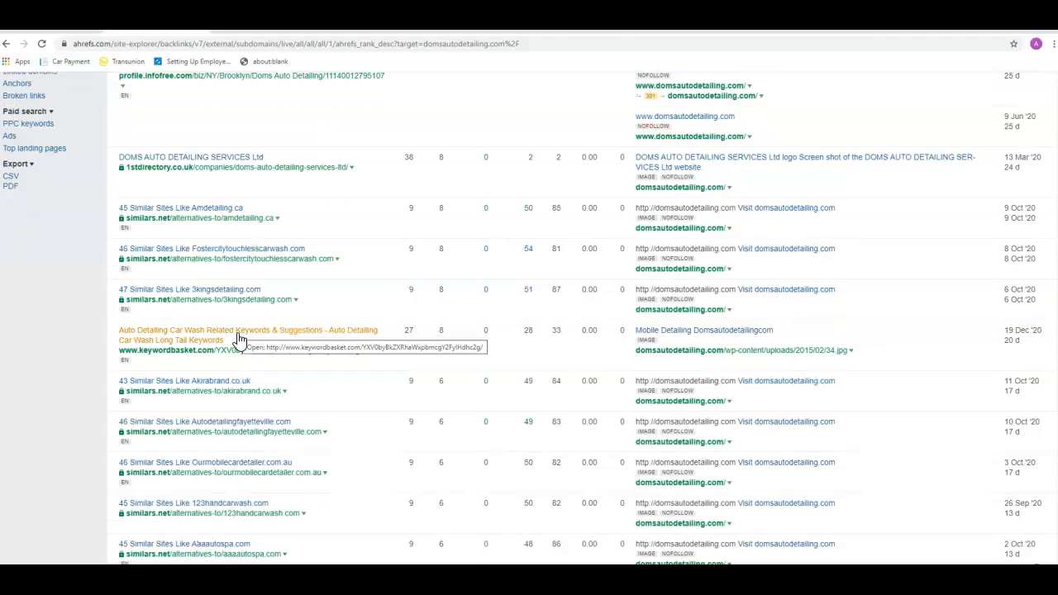
pyautogui.scroll(-3)
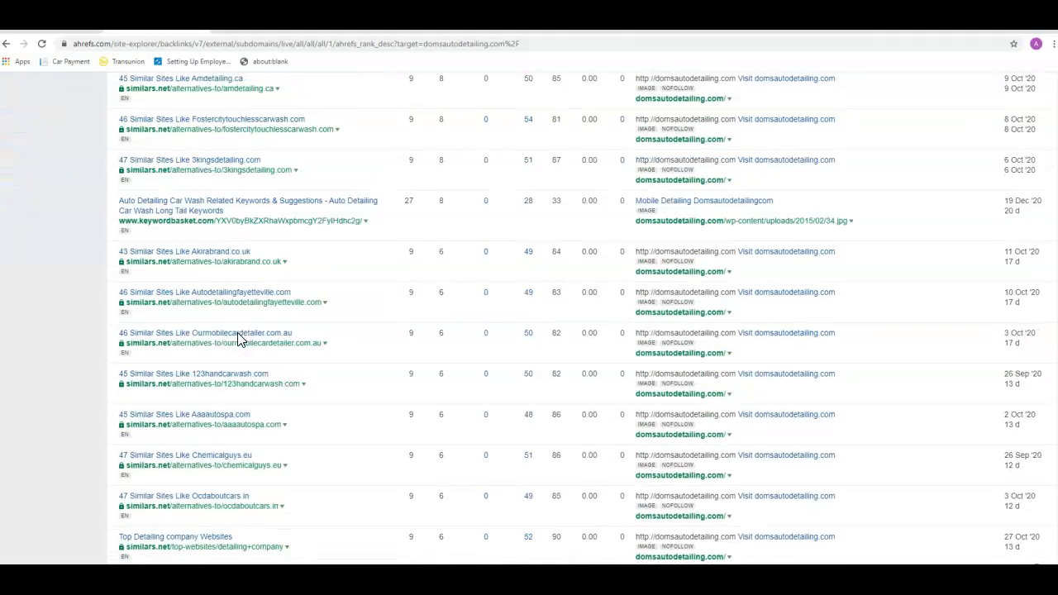
pyautogui.scroll(3)
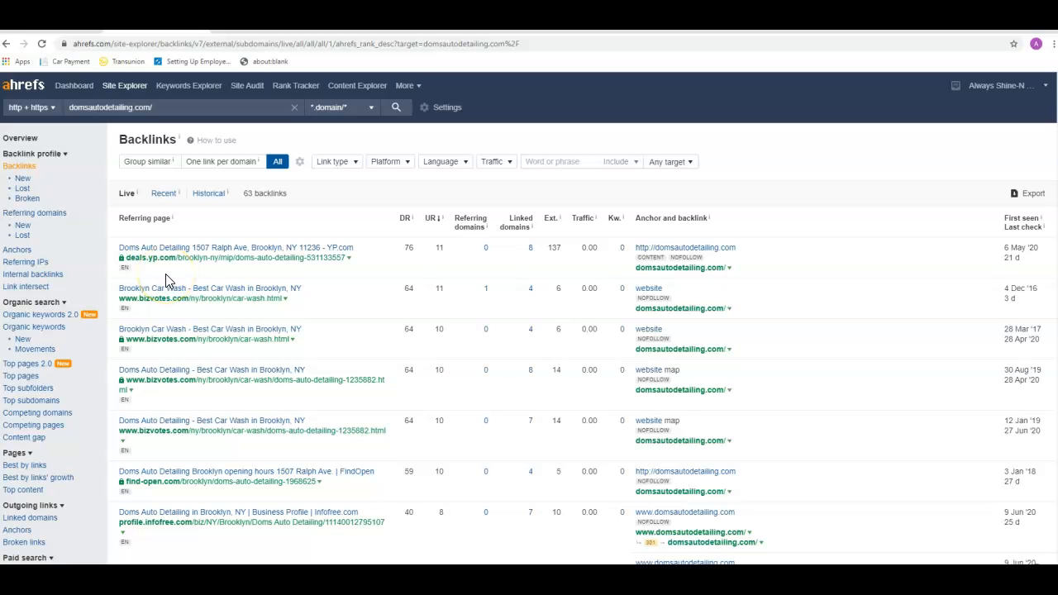
pyautogui.moveTo(82, 200)
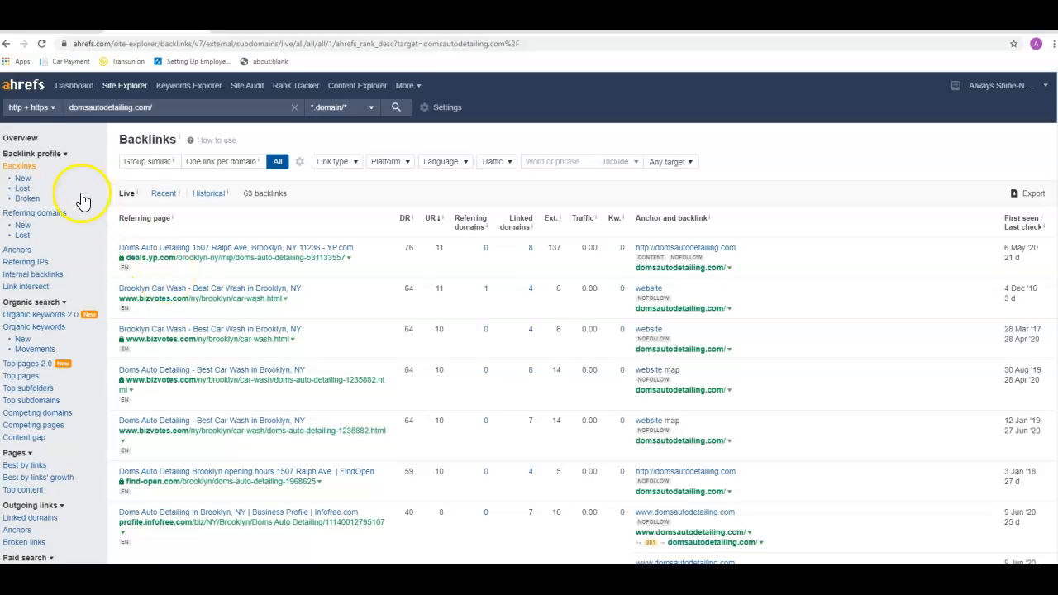
pyautogui.click(19, 138)
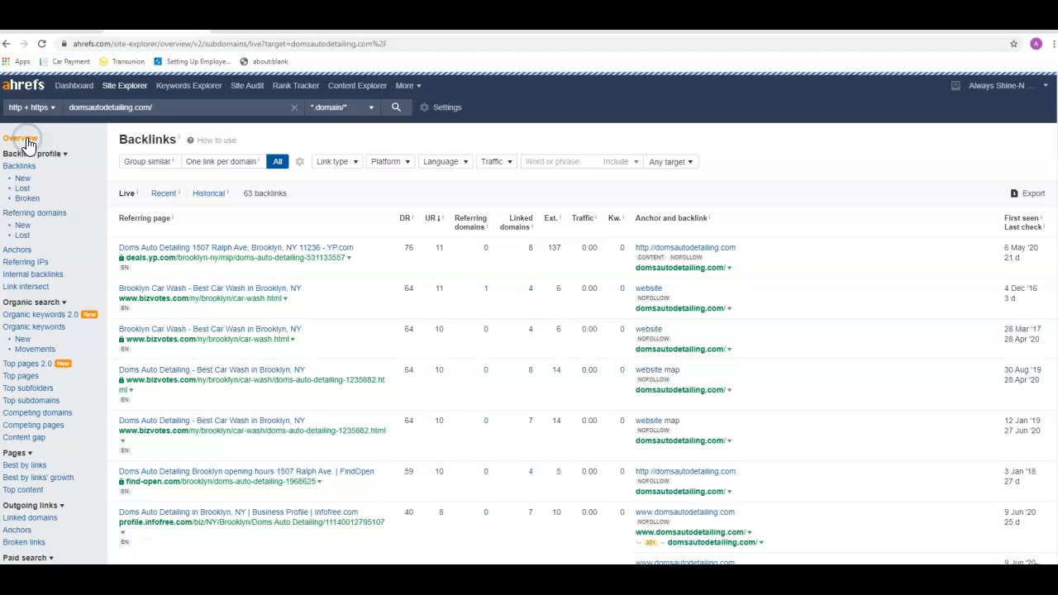
pyautogui.click(20, 138)
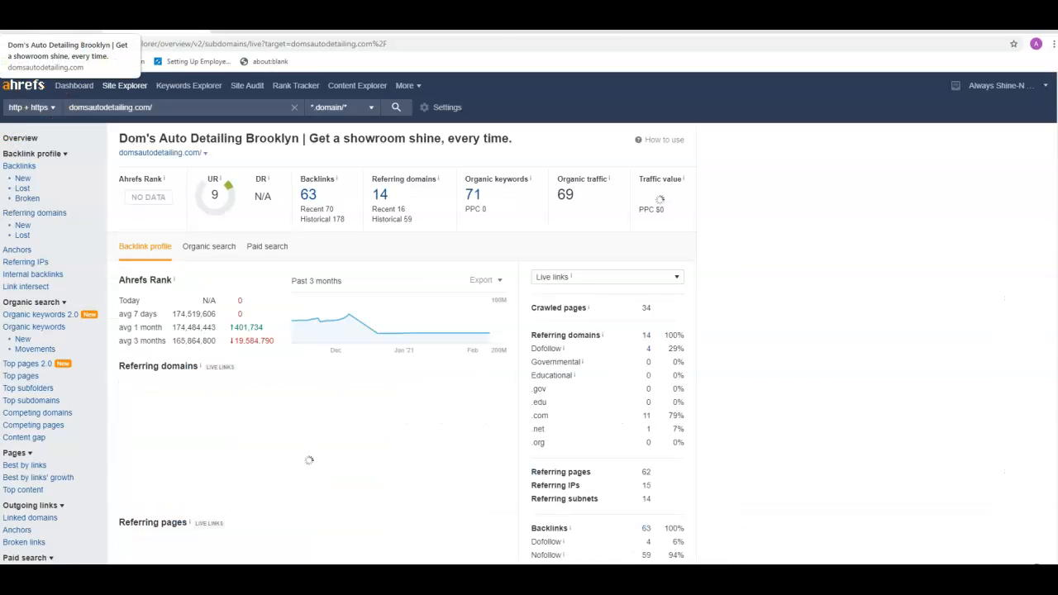